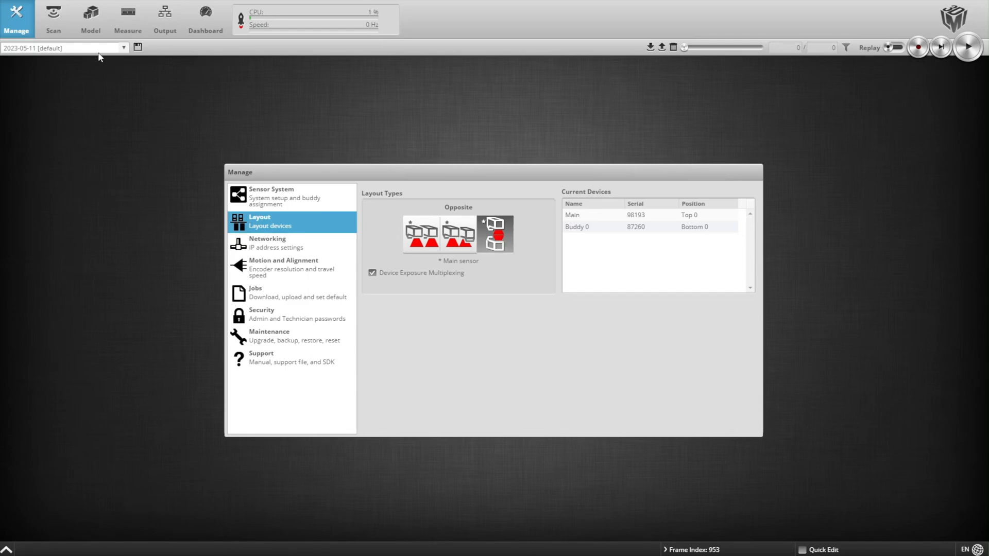
Go to the Scan page with the top-and-bottom profile view
click(53, 19)
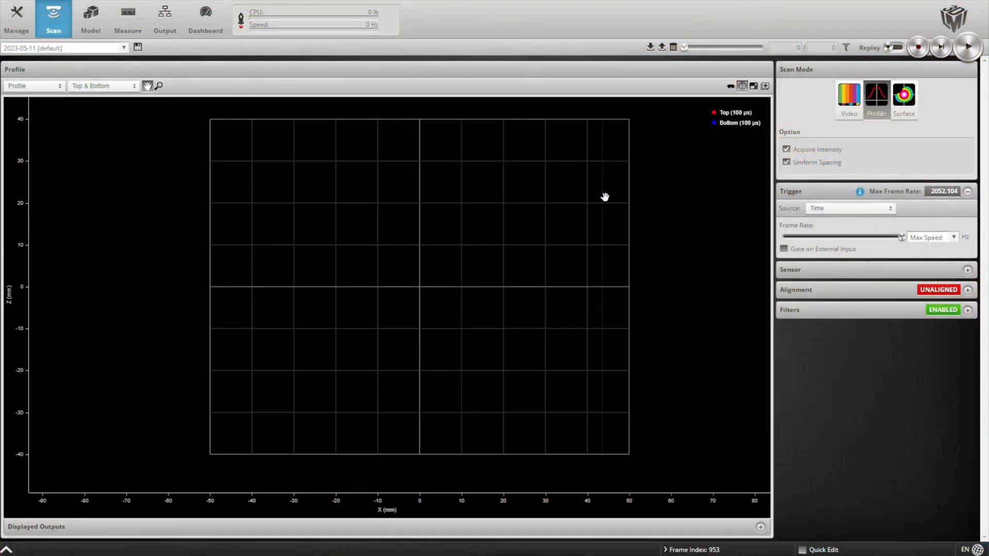
Start live profile scanning to view the top sensor's profile
click(968, 47)
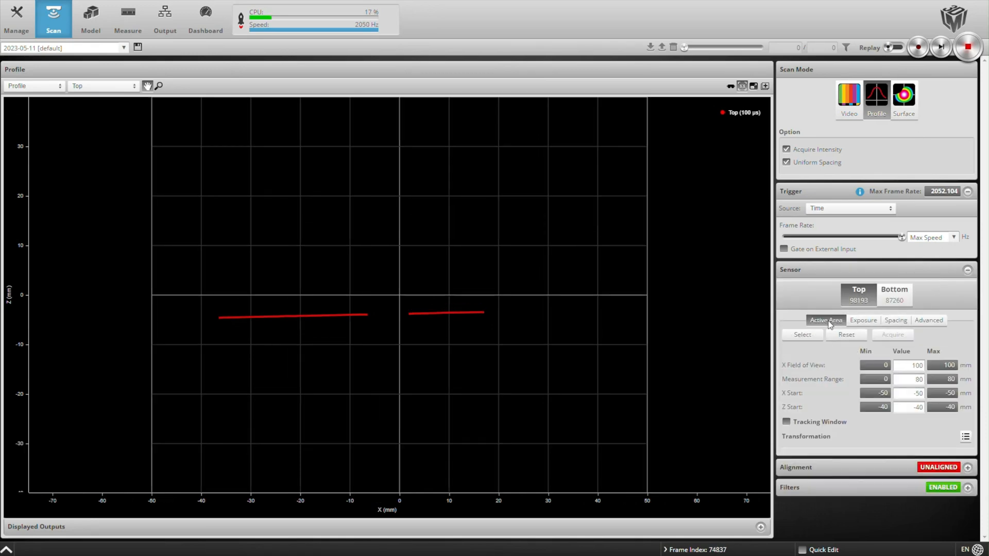
Adjust the top and bottom active areas, shrinking the bottom one around the target
click(802, 335)
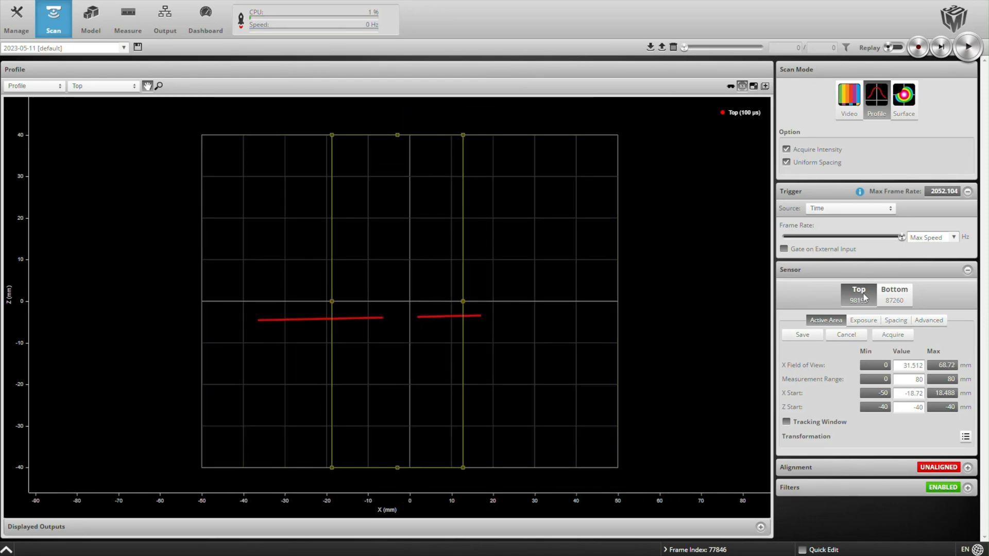
click(800, 334)
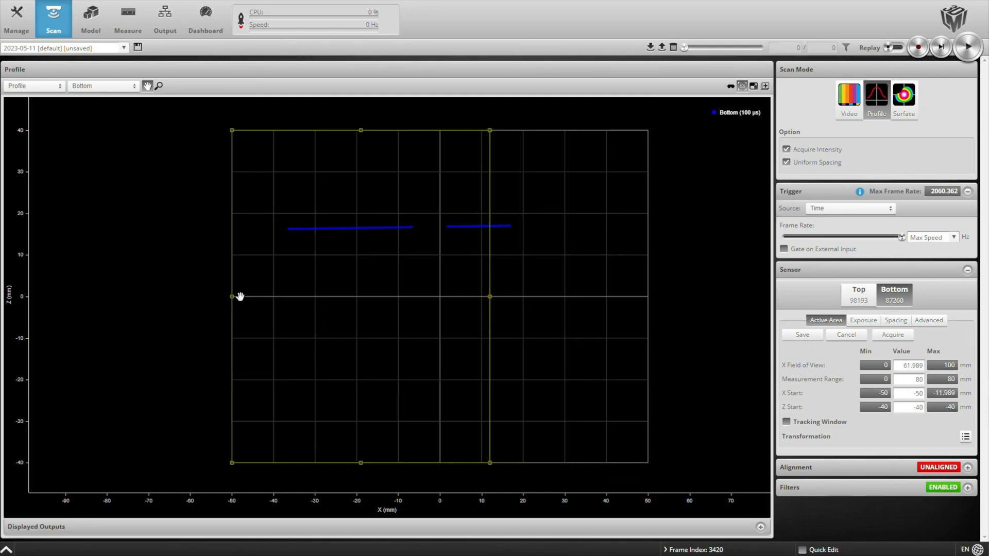
drag(232, 296, 357, 295)
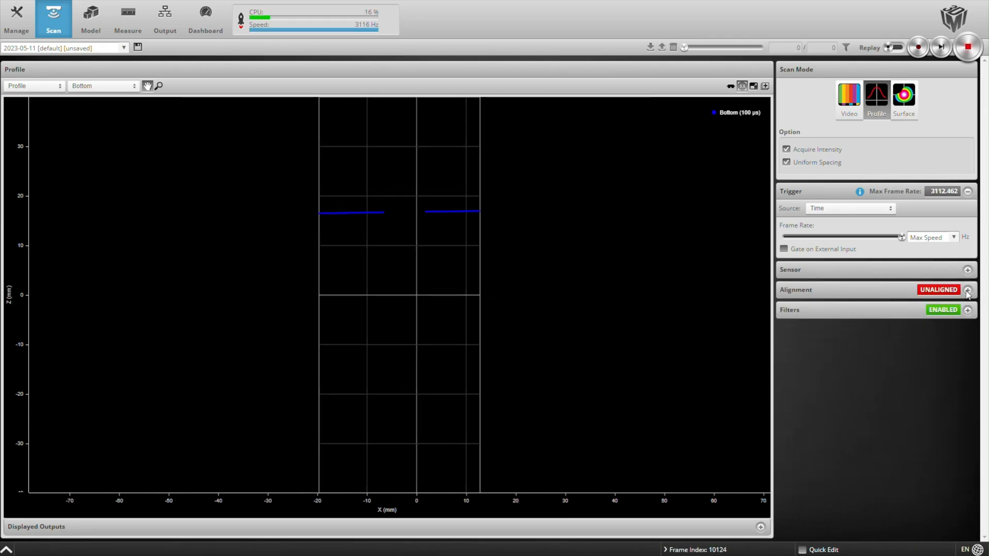
Run sensor alignment using a moving bar target
click(967, 289)
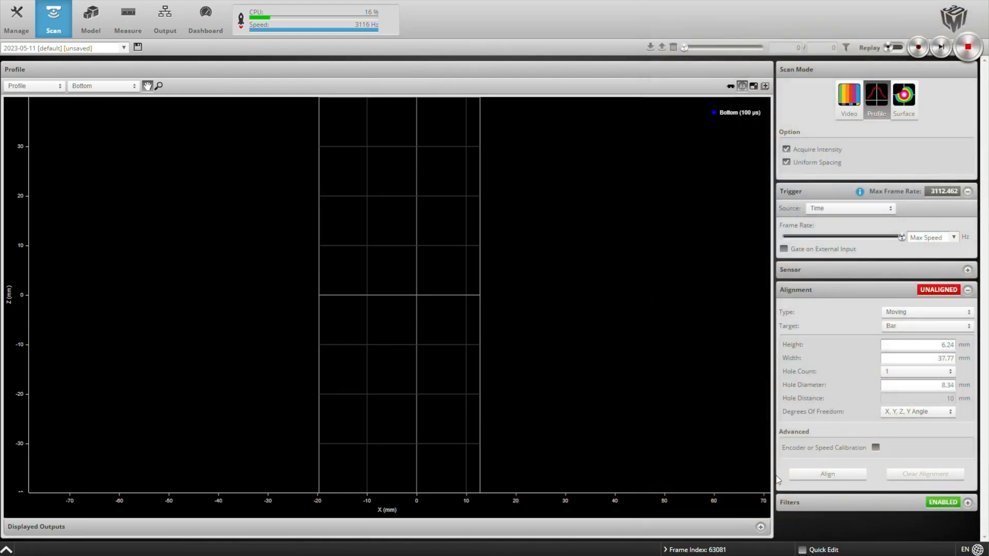
click(827, 474)
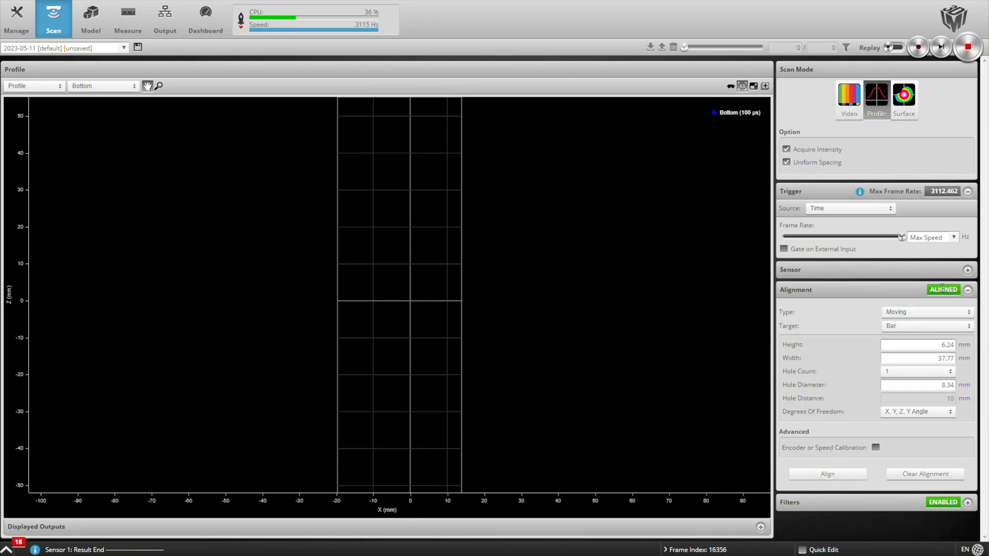
Review the top and bottom sensors' alignment transformation offsets and angles
click(967, 290)
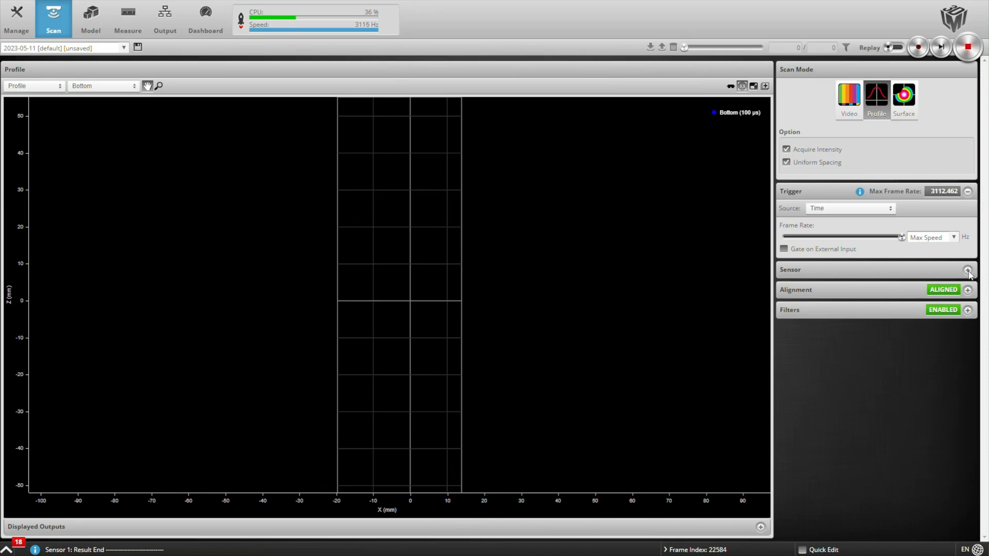
click(967, 269)
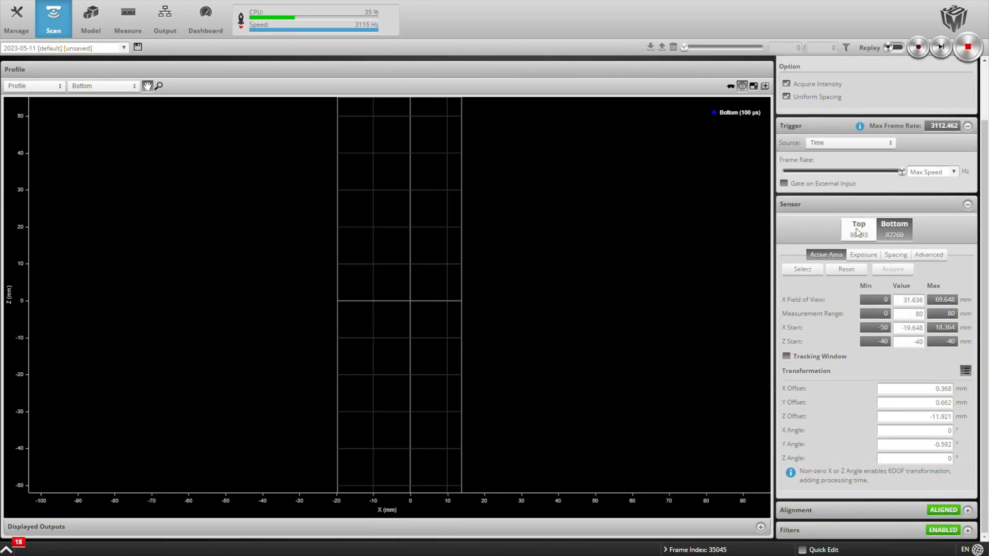
click(858, 227)
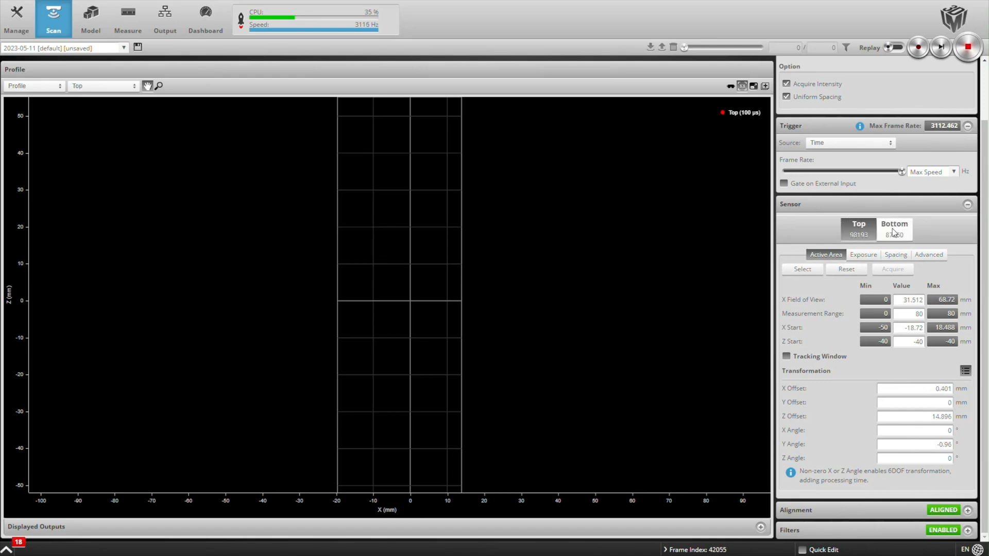
click(893, 228)
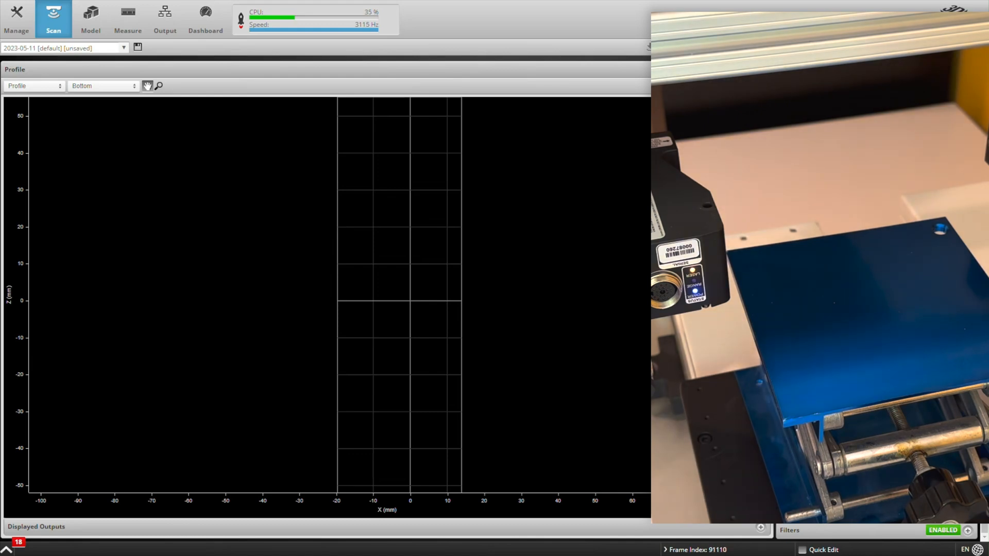
Show Top & Bottom sensor data and set triggering to bidirectional Encoder
click(102, 86)
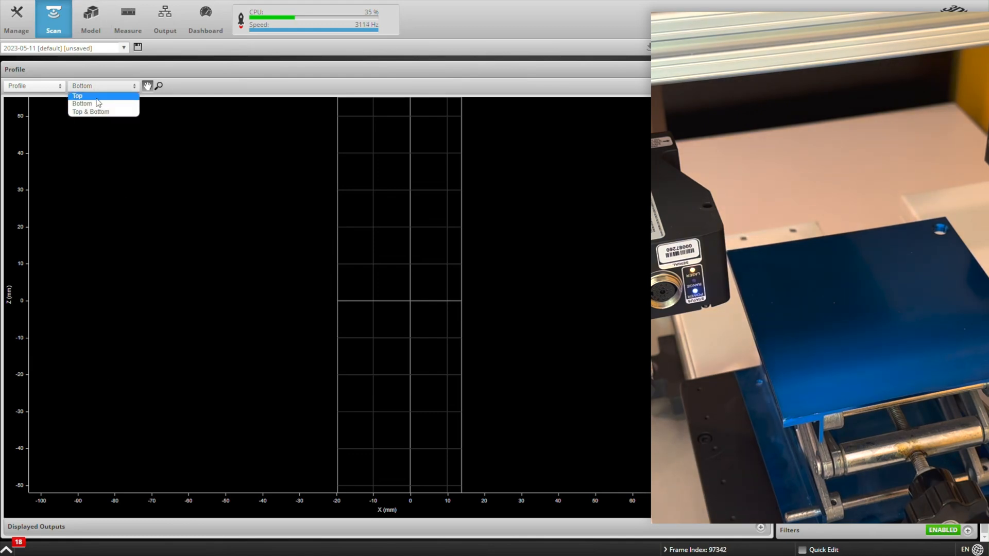
click(89, 112)
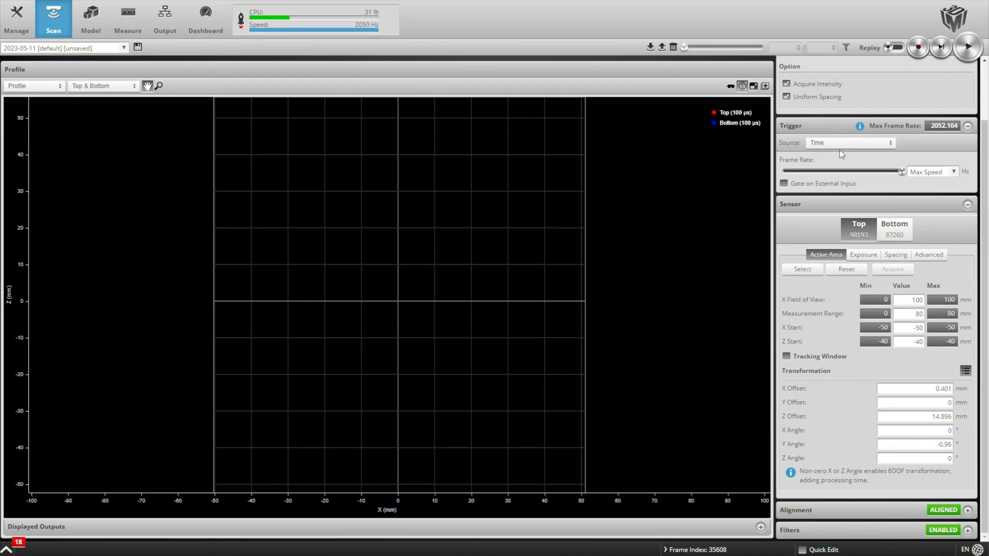
click(848, 143)
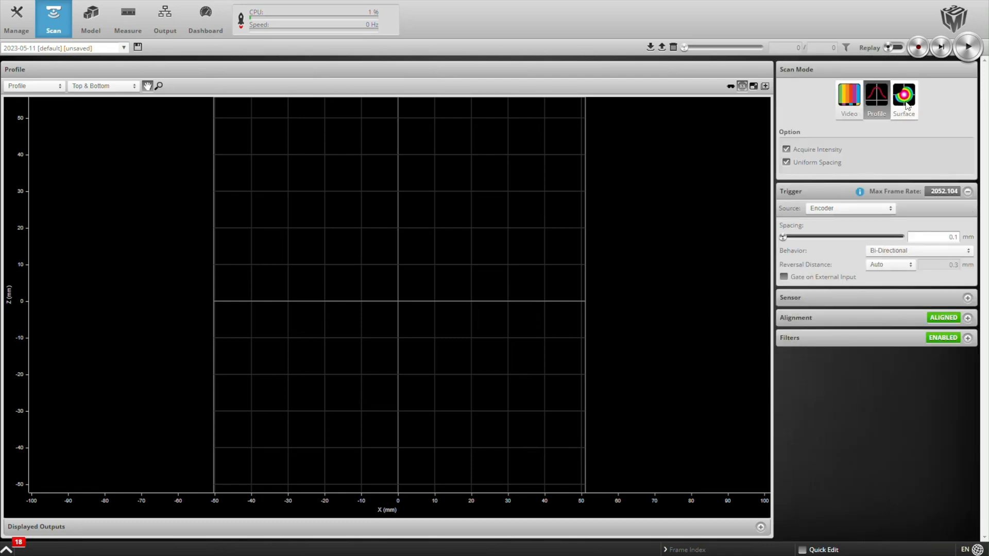
Switch scanning to 3D Surface mode to capture the ball on its holder
click(904, 99)
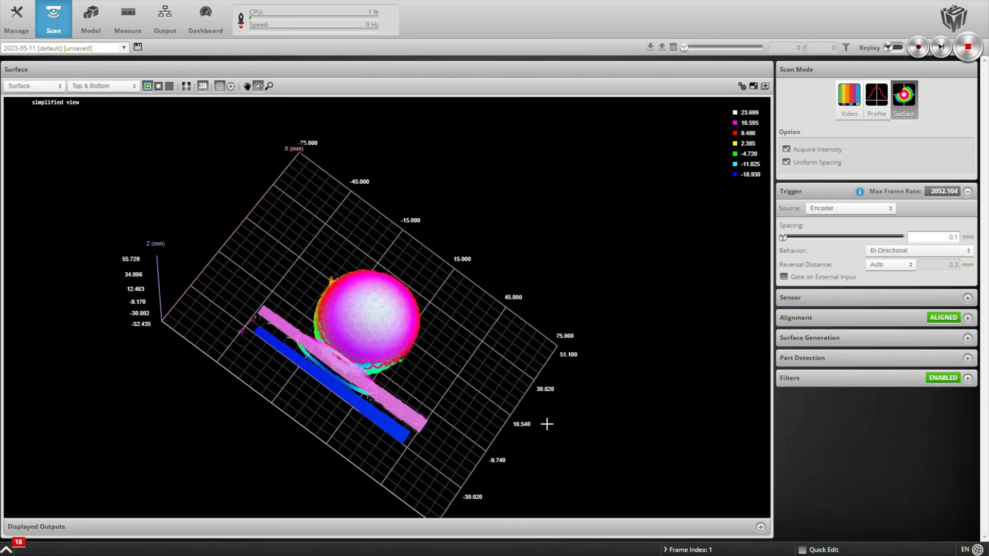
drag(546, 424, 298, 323)
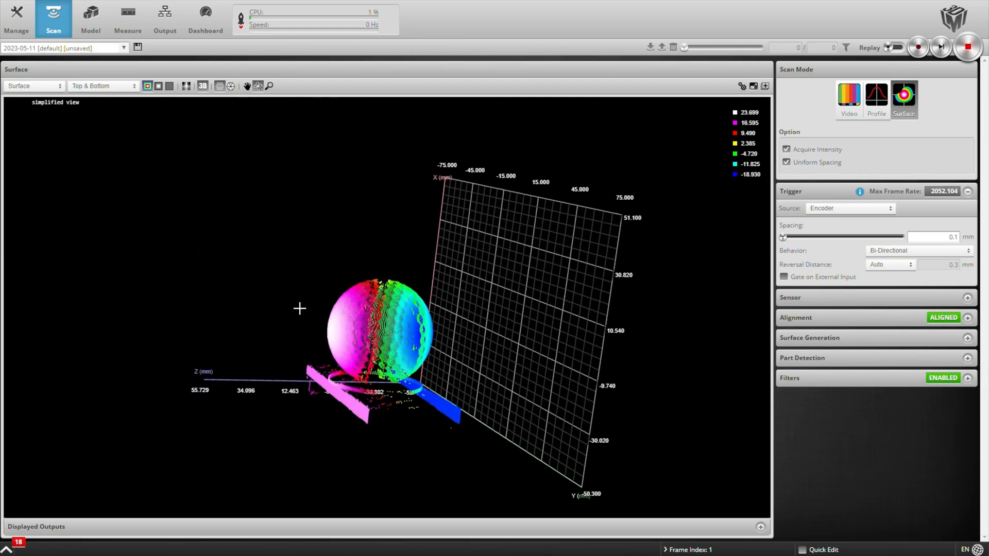
mouse_move(359, 343)
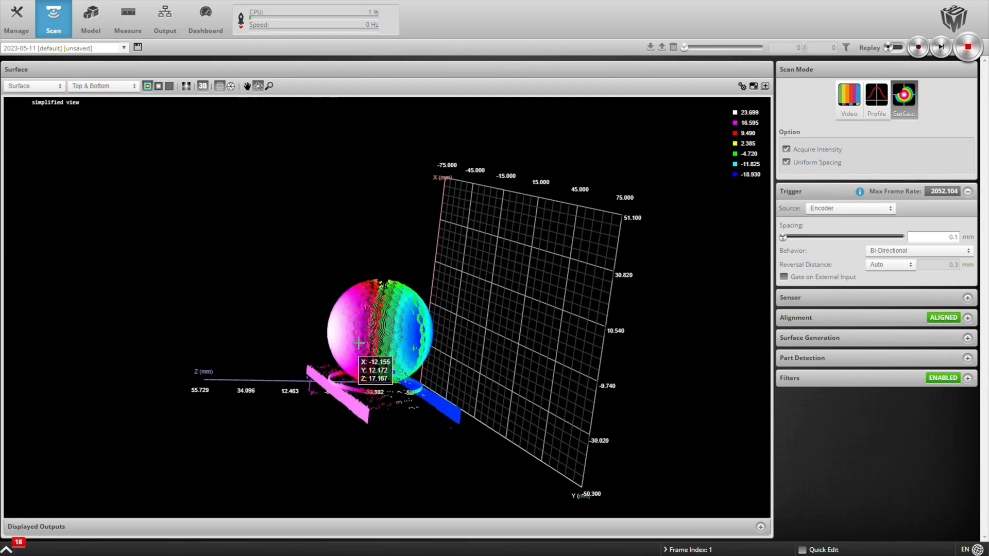
click(101, 85)
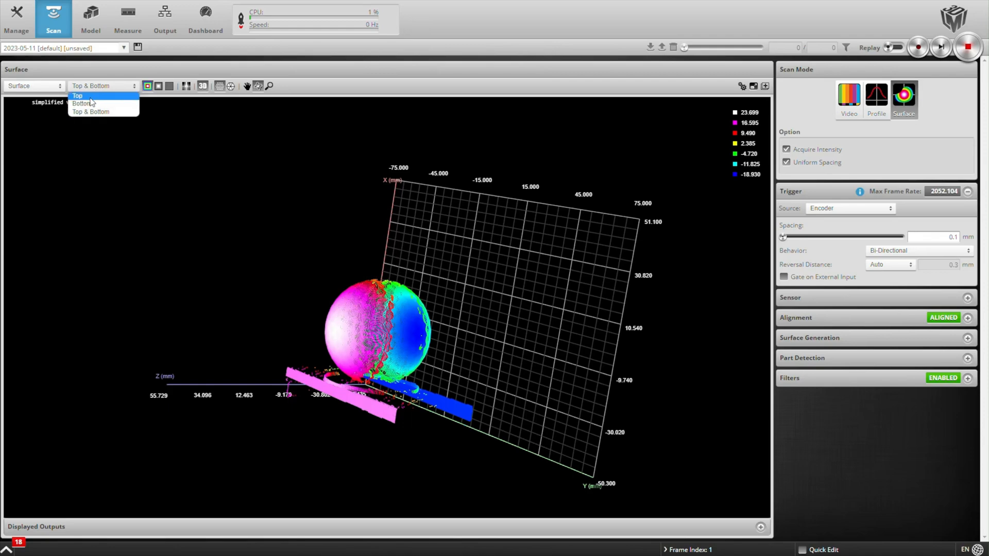
click(77, 95)
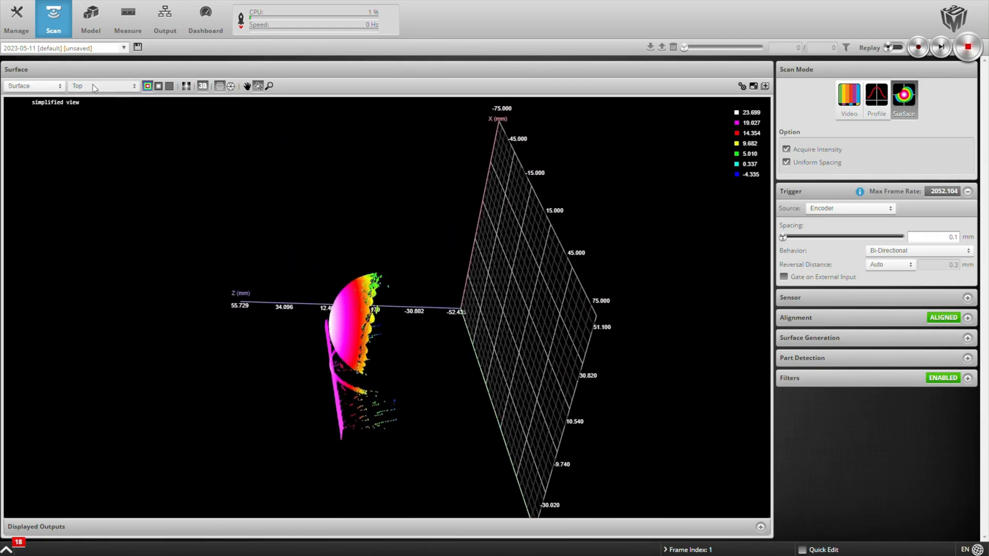
click(101, 86)
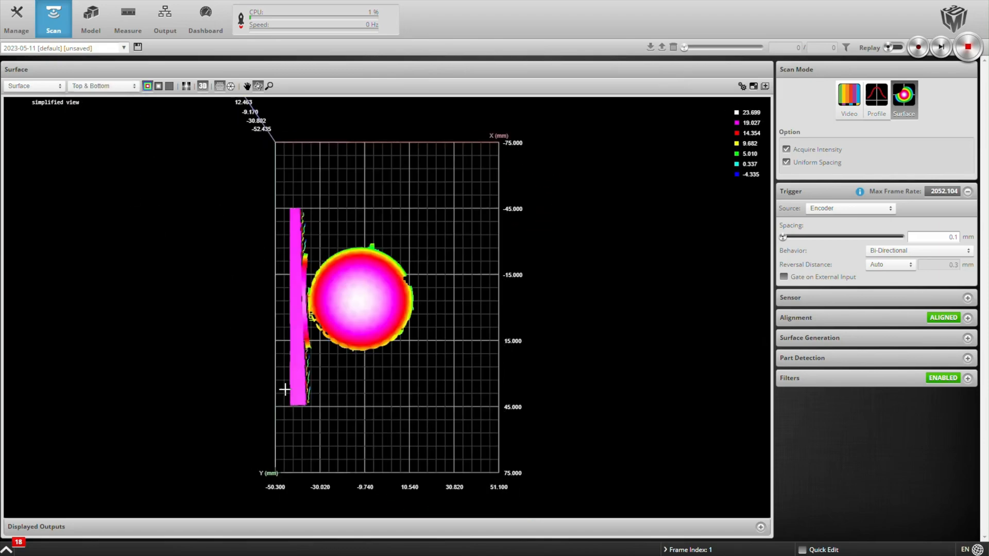
drag(359, 297, 287, 346)
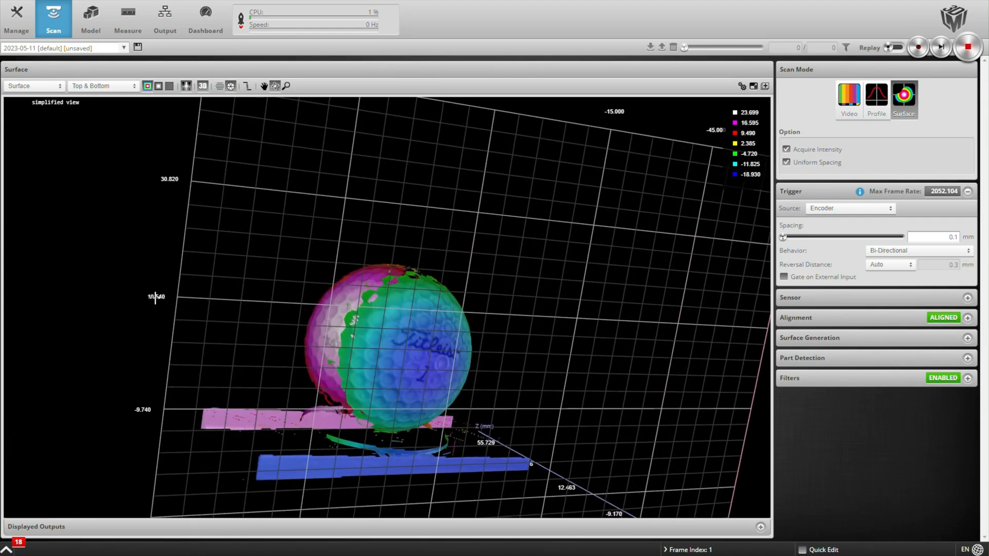
Record a surface frame of the horse figurine on its holder
click(147, 86)
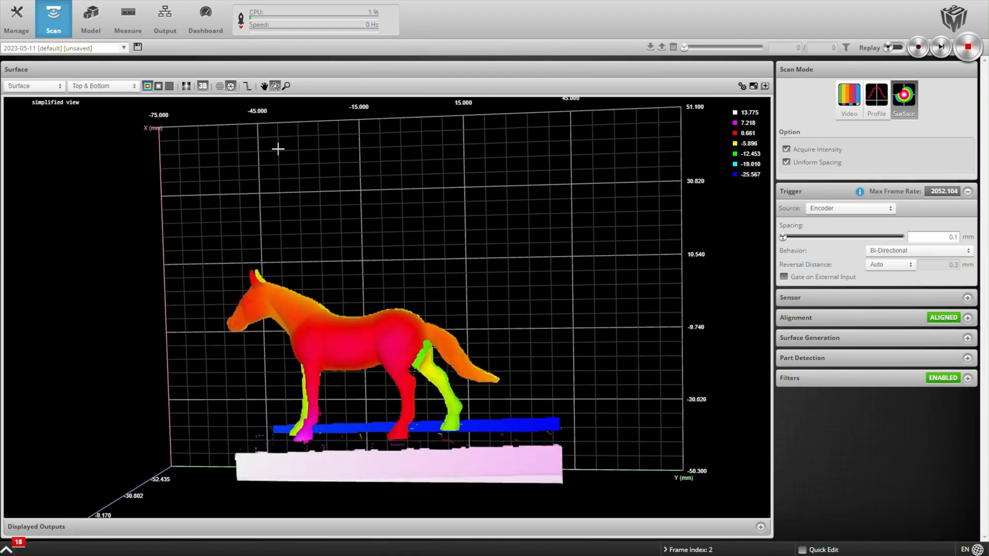
drag(278, 149, 257, 246)
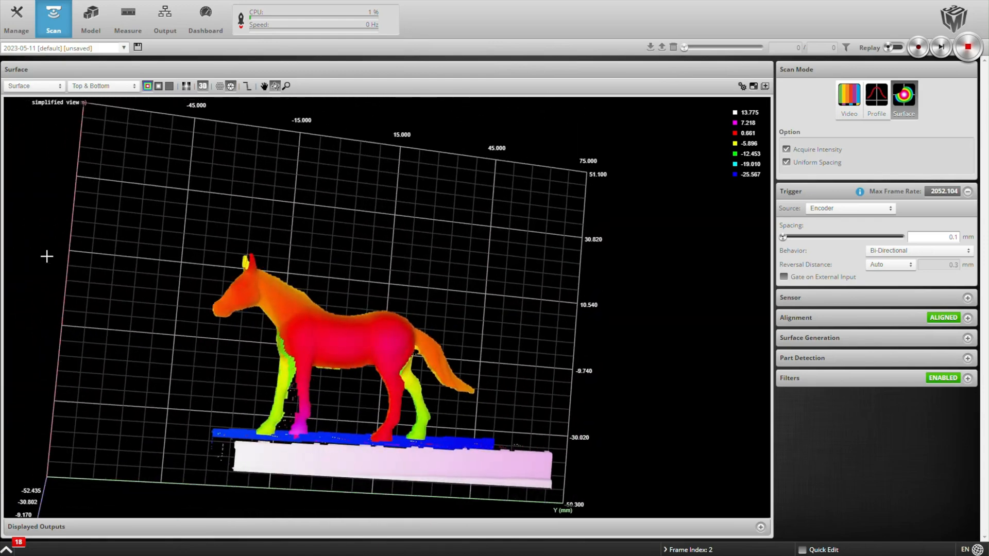
click(230, 86)
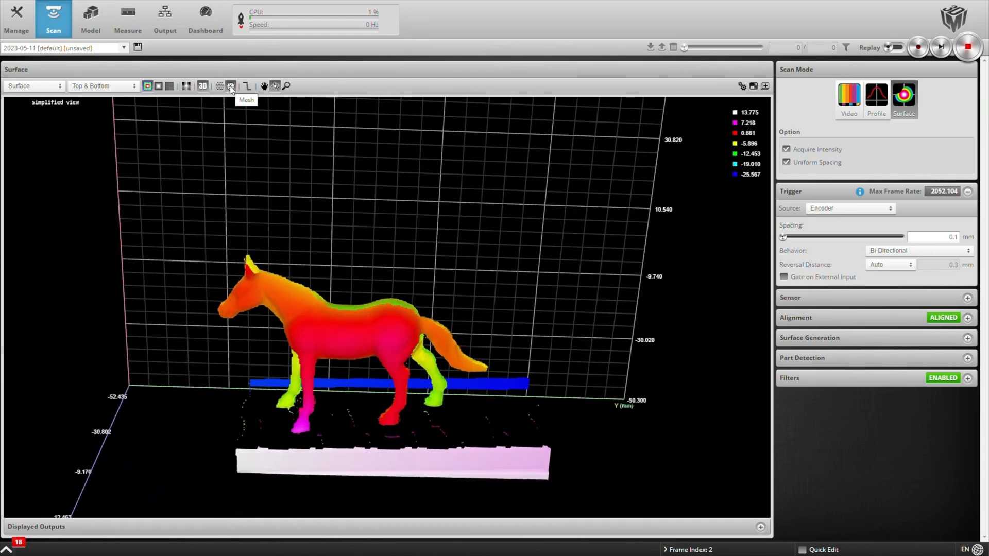
click(230, 86)
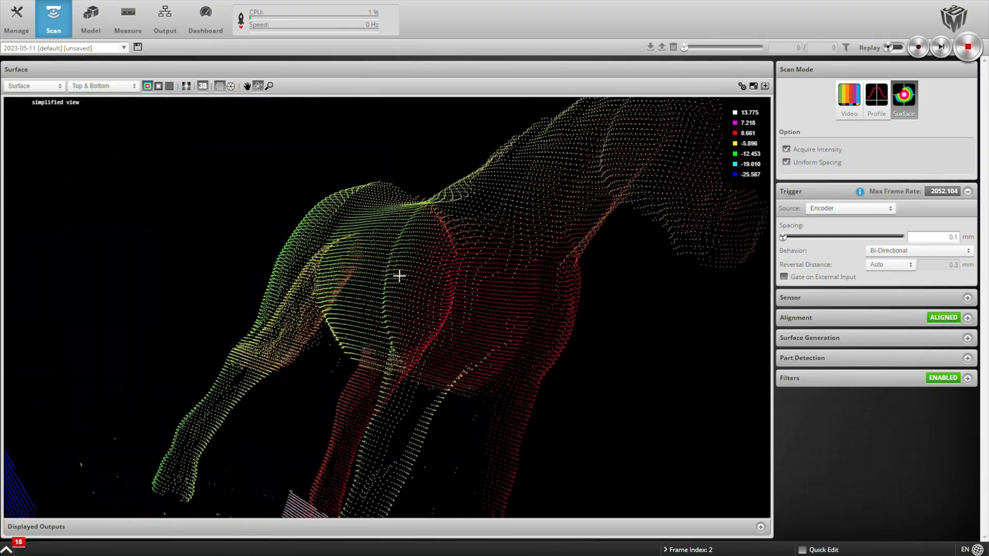
drag(399, 275, 149, 356)
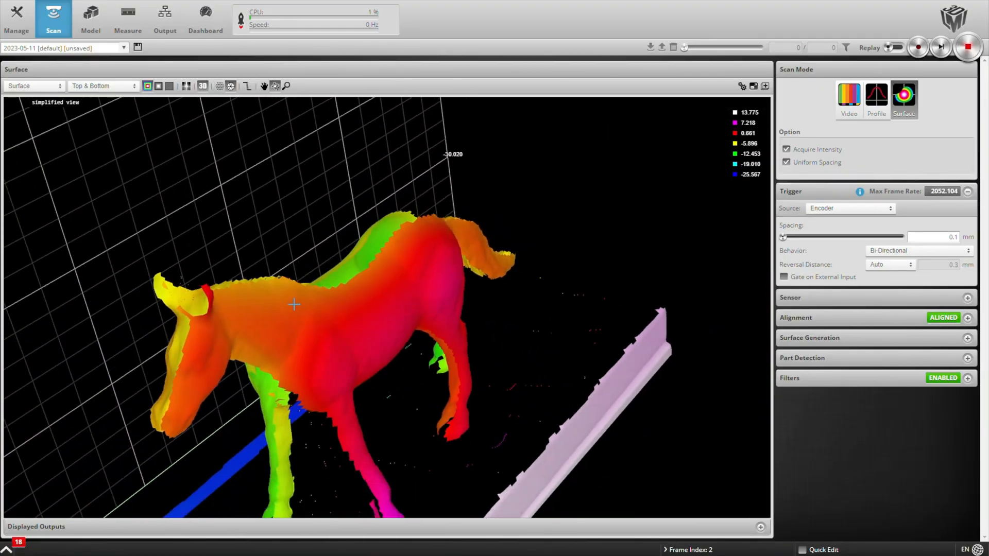
drag(293, 304, 637, 289)
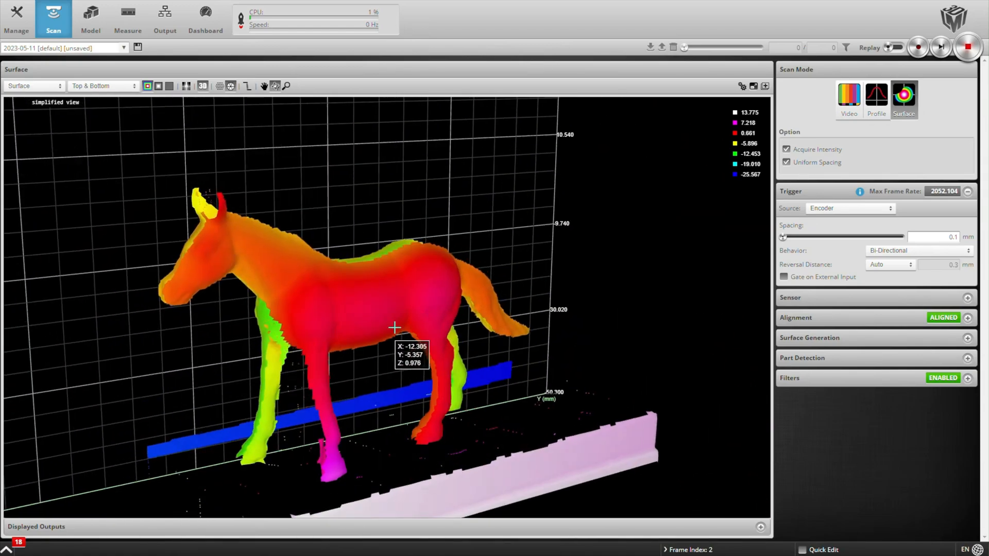
drag(394, 328, 297, 445)
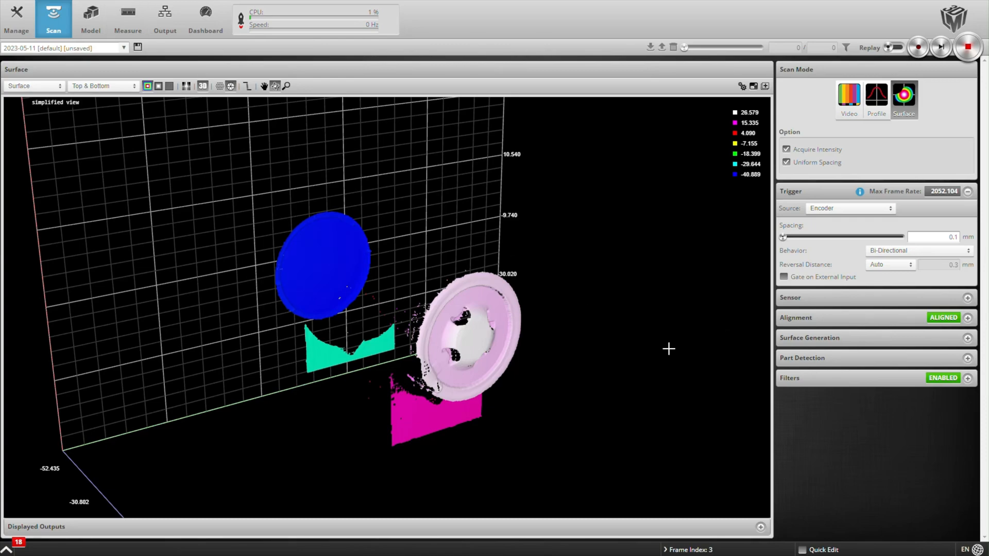
Orbit the disc scan edge-on to compare top and bottom sensor surfaces
drag(668, 349, 239, 305)
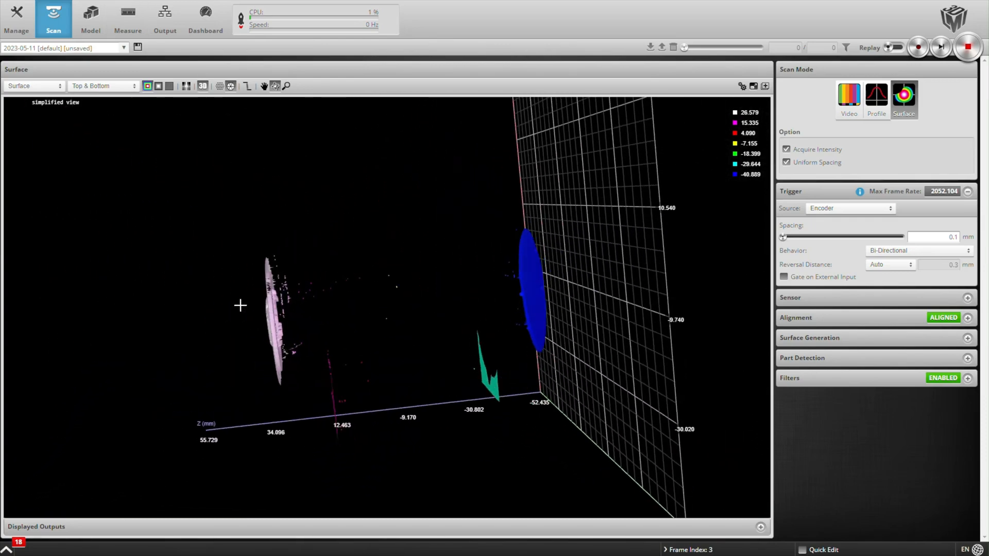
drag(239, 306, 326, 280)
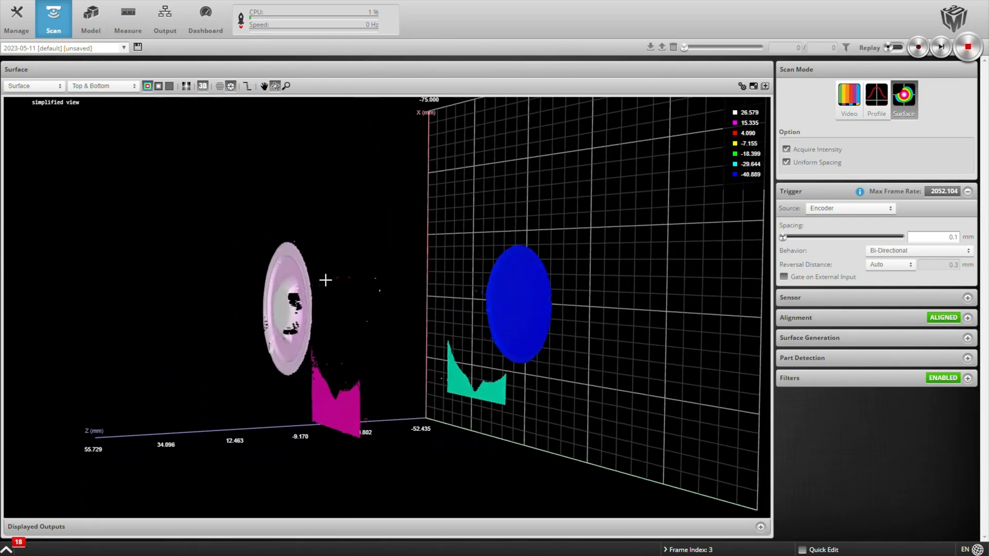
drag(325, 280, 365, 345)
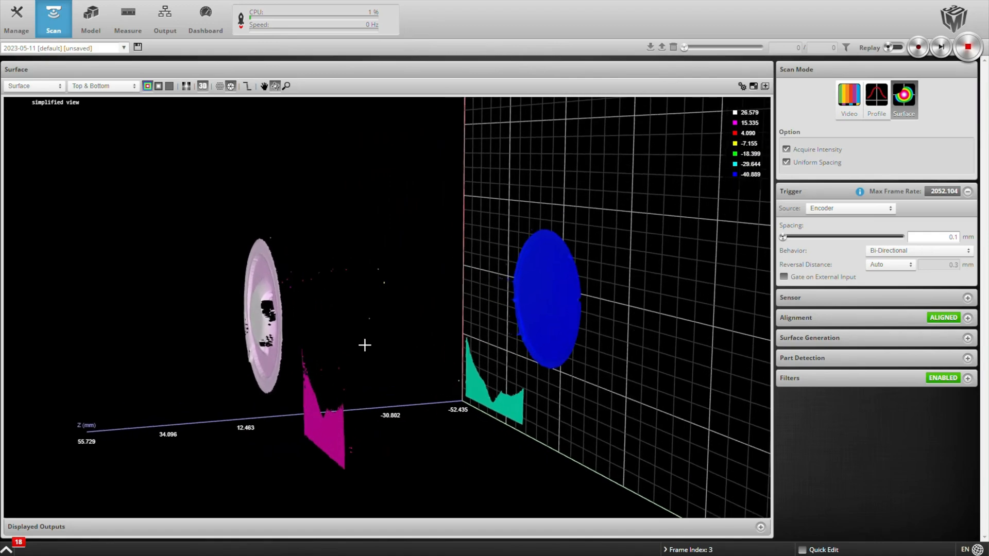
drag(364, 345, 434, 314)
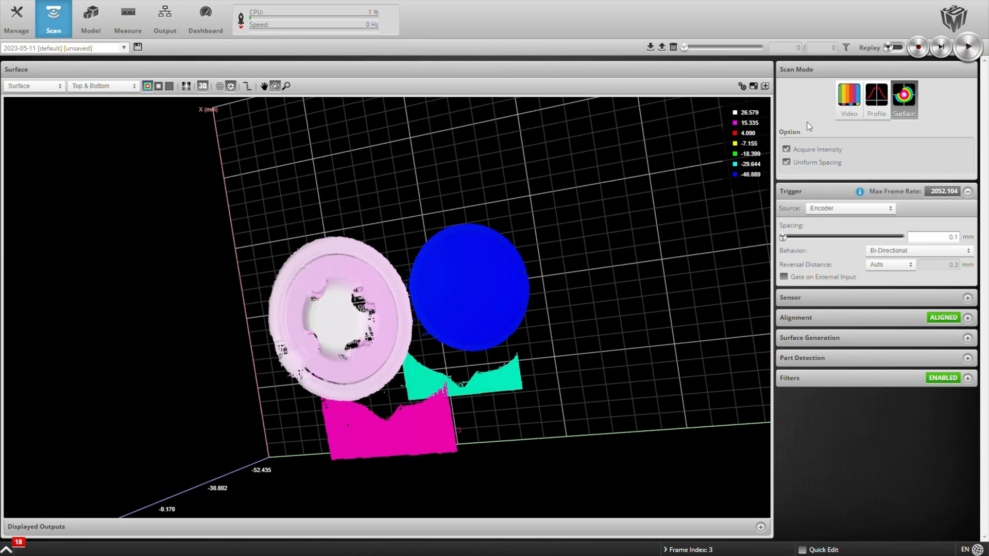
Switch to the Measure page's measurement tools workspace
click(127, 19)
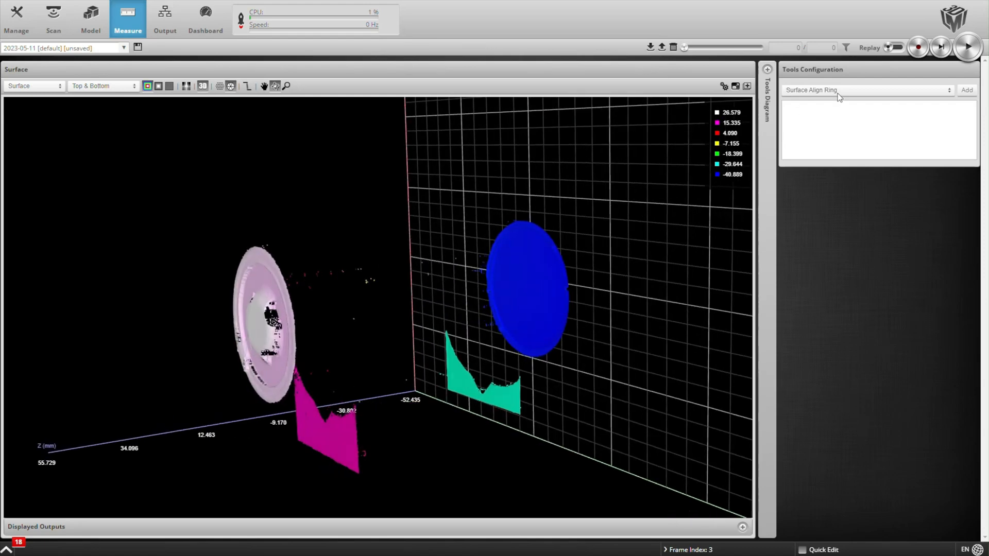
Add a Surface Plane Advanced tool on the Bottom source with an 80/20 percentile filter
click(867, 90)
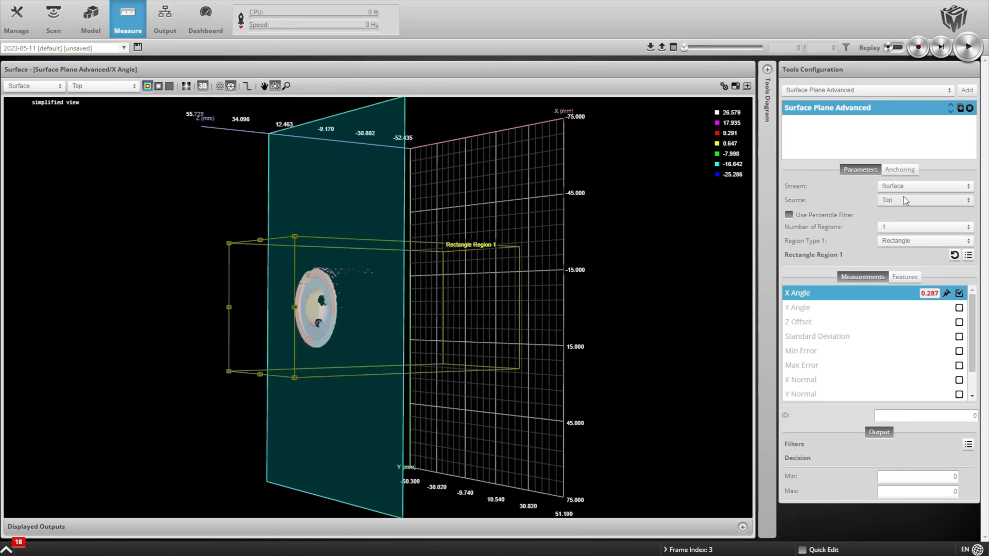
click(922, 200)
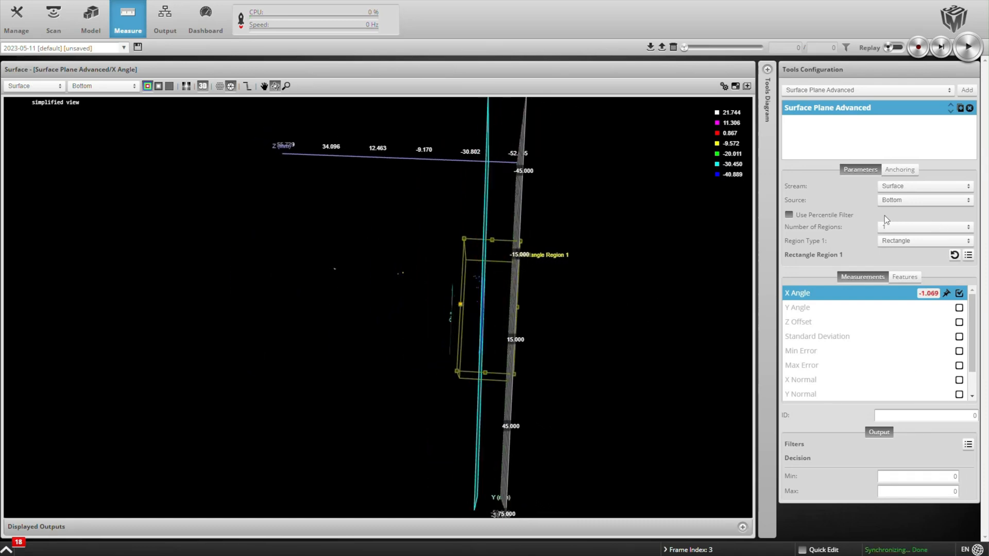
click(789, 214)
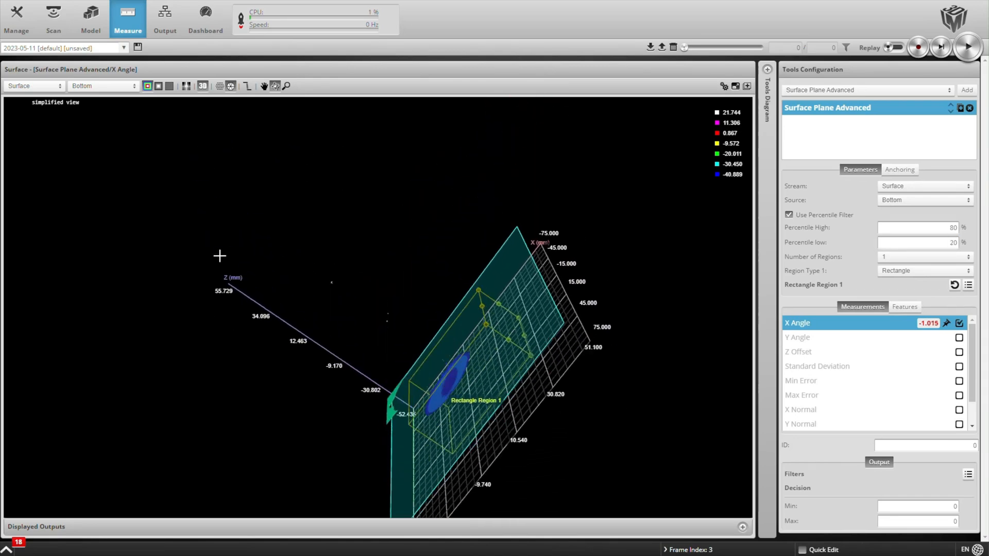
drag(220, 256, 194, 190)
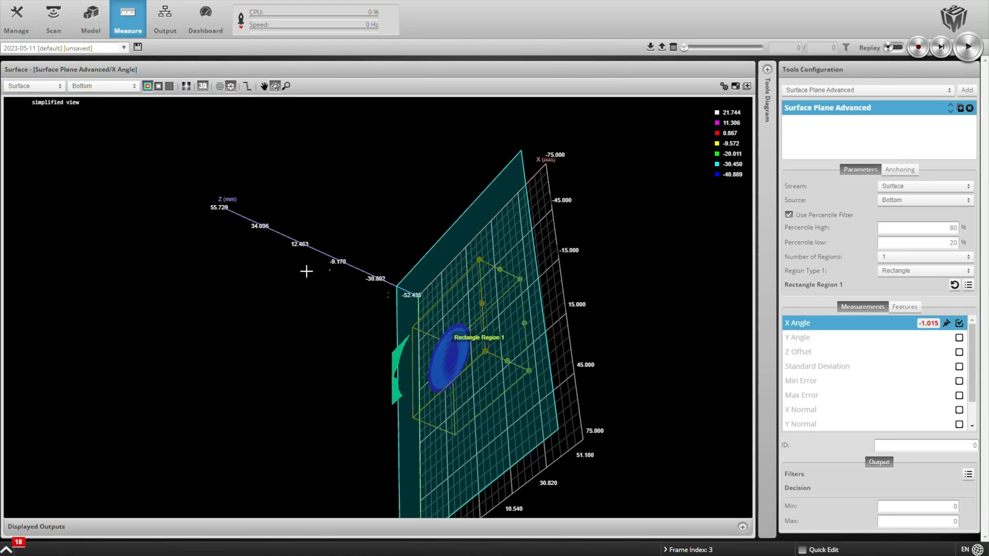
mouse_move(469, 192)
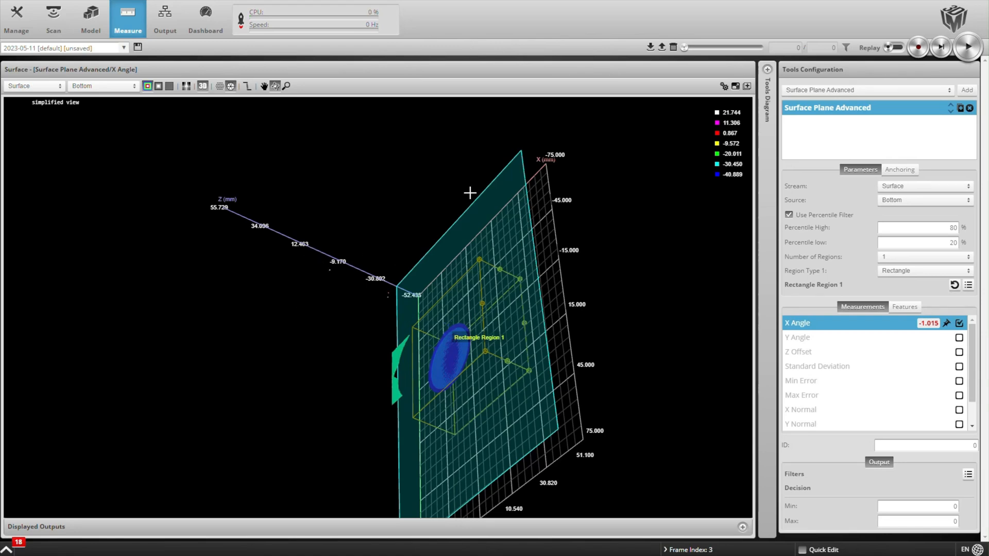
Add a Surface Circular Edge tool with 20 calipers searching inward
click(868, 90)
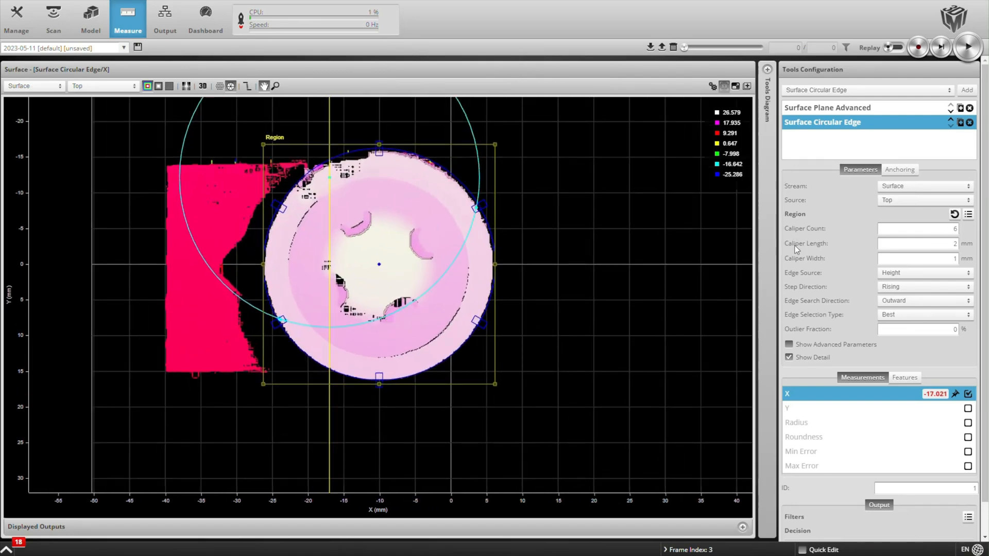
text(20)
text(10)
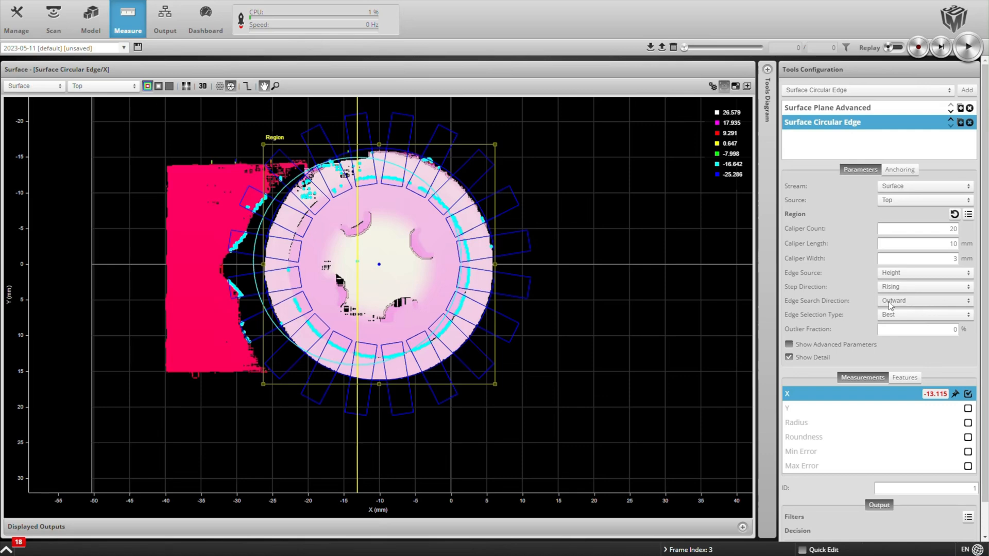
click(924, 300)
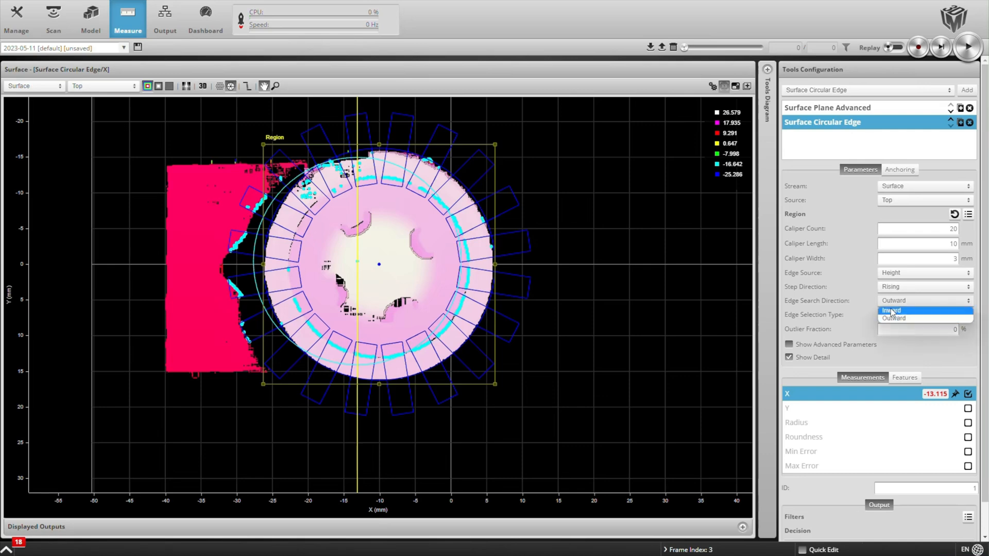
click(890, 310)
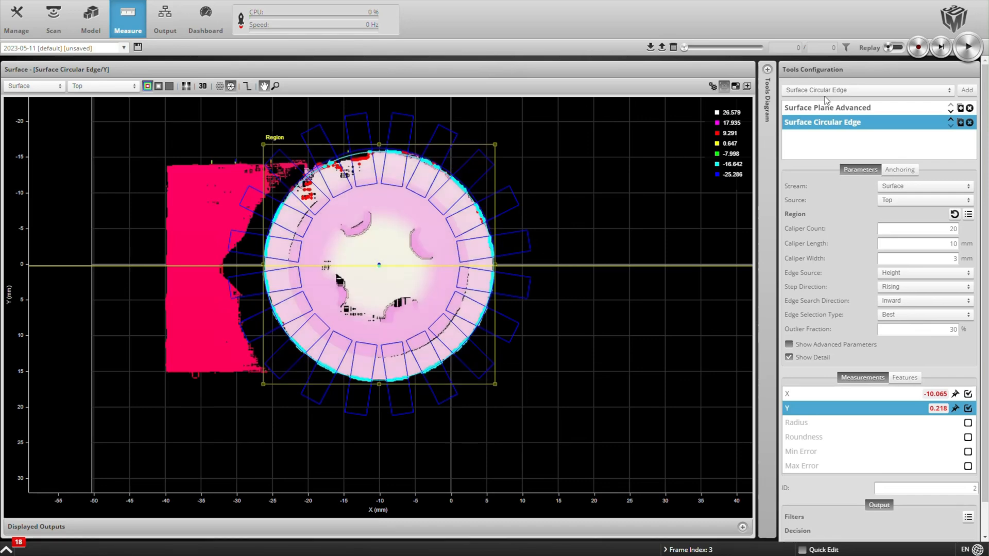
Add a Surface Position tool and review the circular edge tool's settings
click(867, 89)
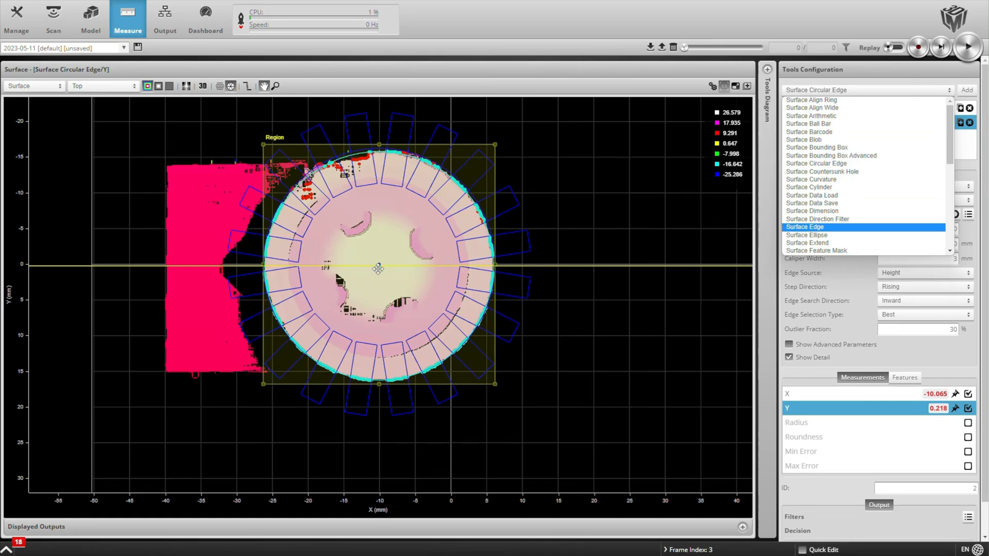
scroll(down, 3)
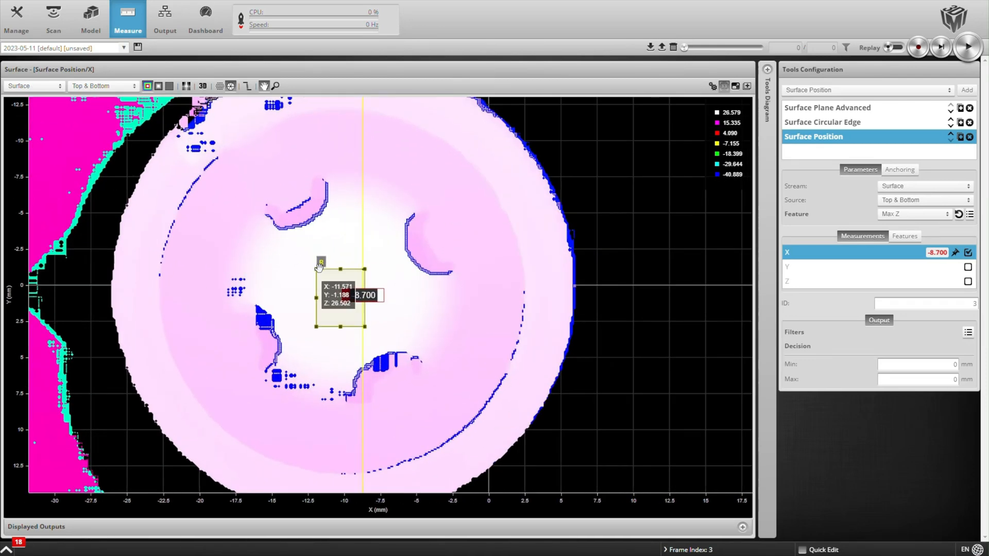
click(822, 122)
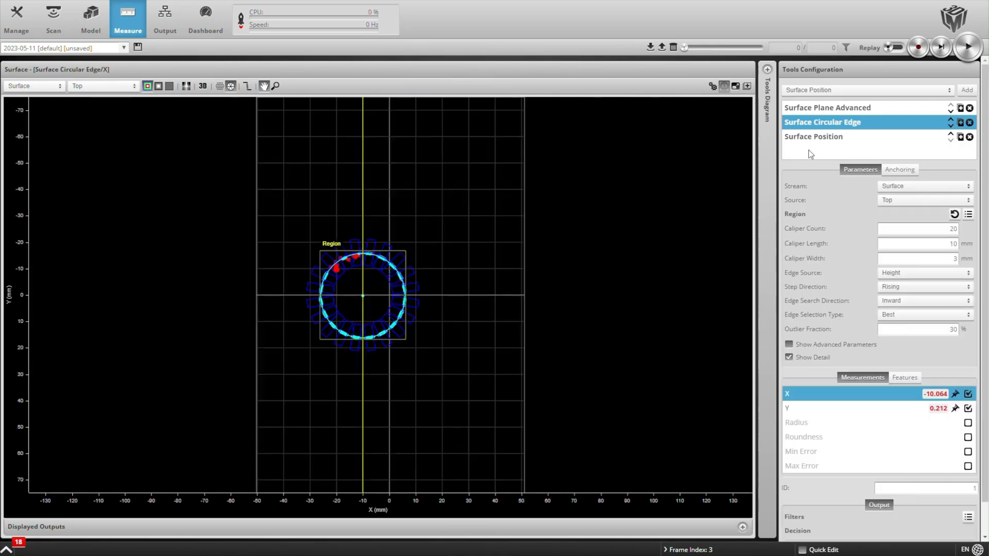
click(813, 136)
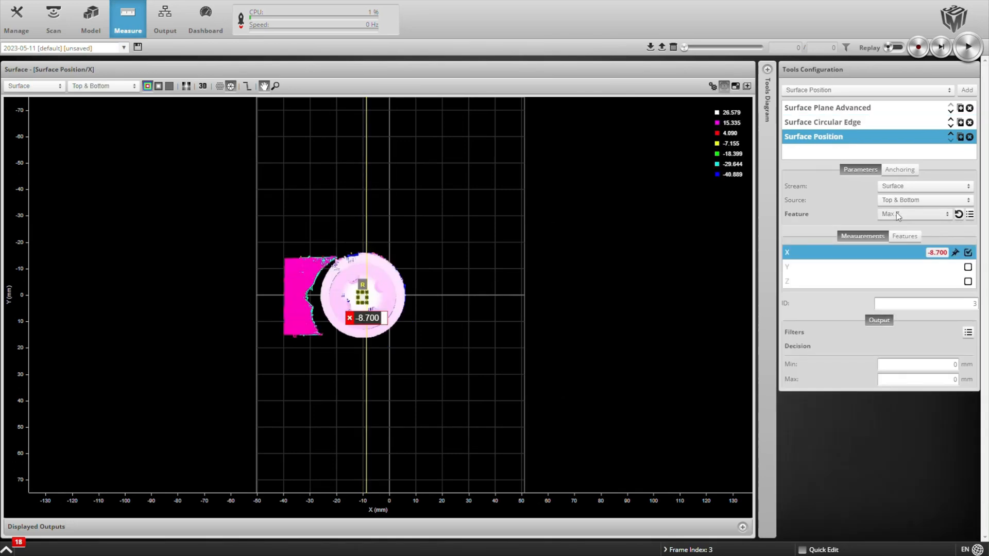
Anchor the position tool's X and Y to the Surface Circular Edge X and Y
click(898, 169)
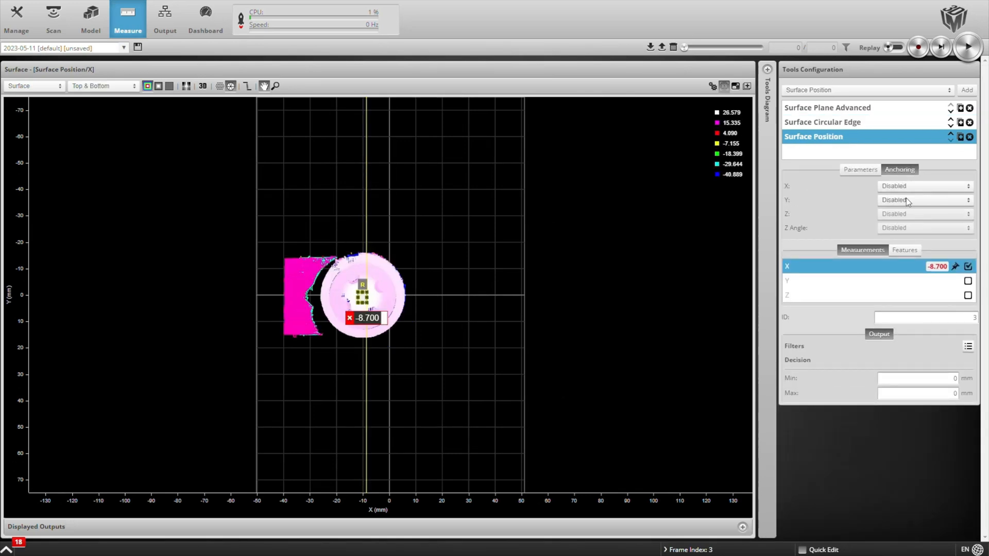
click(924, 185)
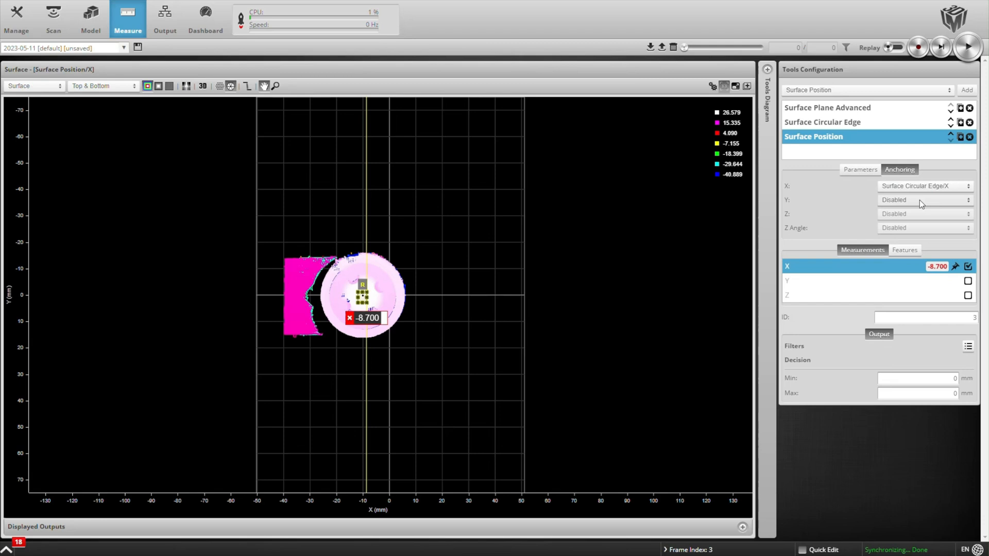
click(924, 200)
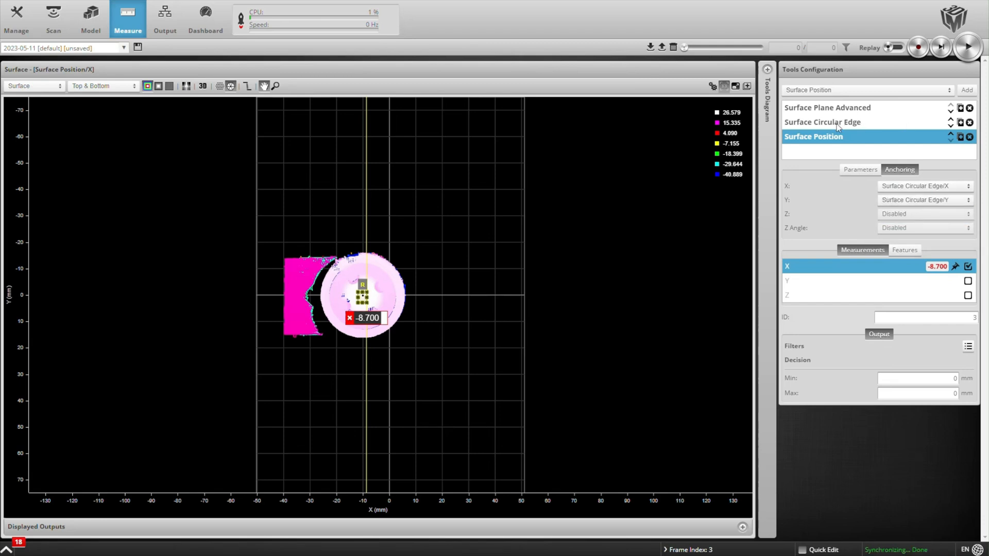
click(859, 169)
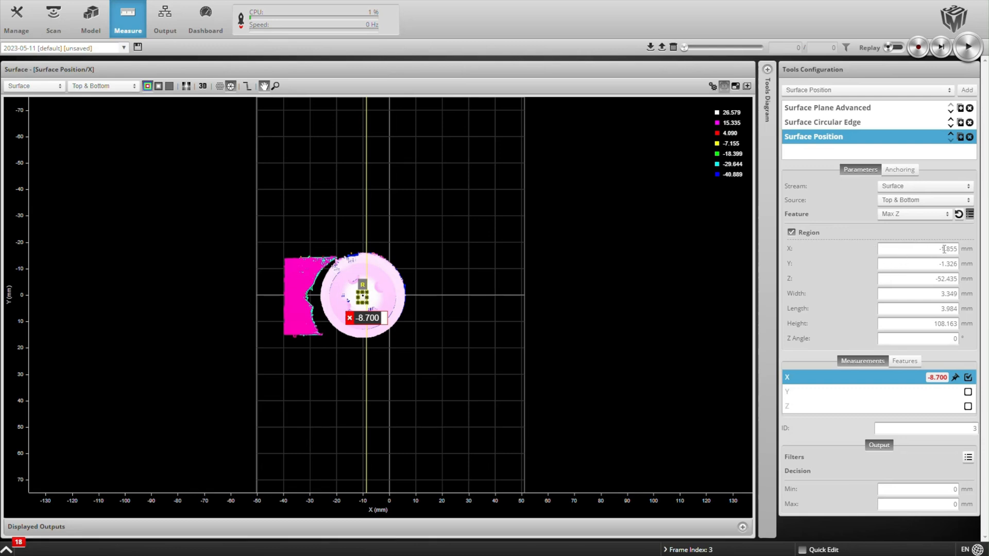
Set the region to -2,-2, 4x4 mm, feature Median, source Top
triple_click(914, 248)
text(-2)
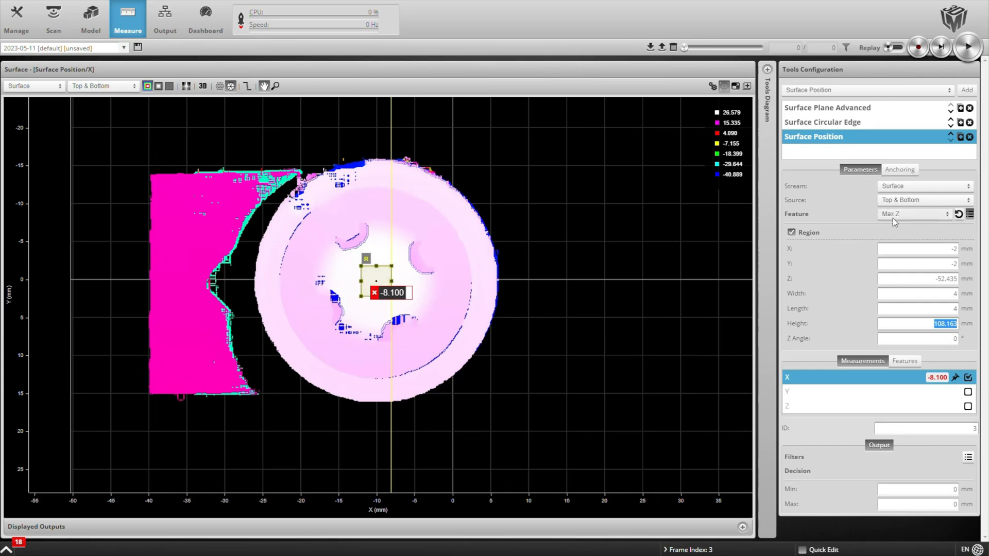
click(914, 213)
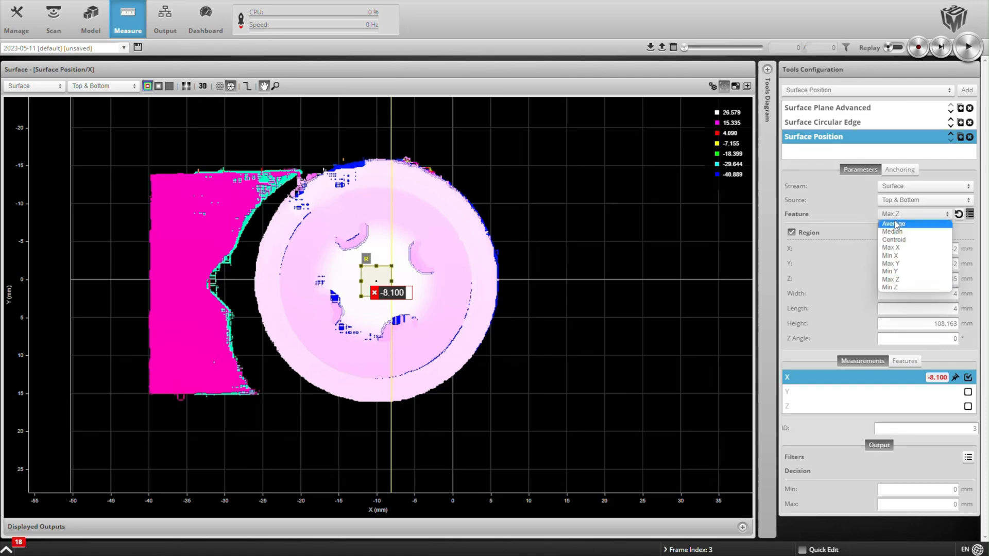
click(891, 231)
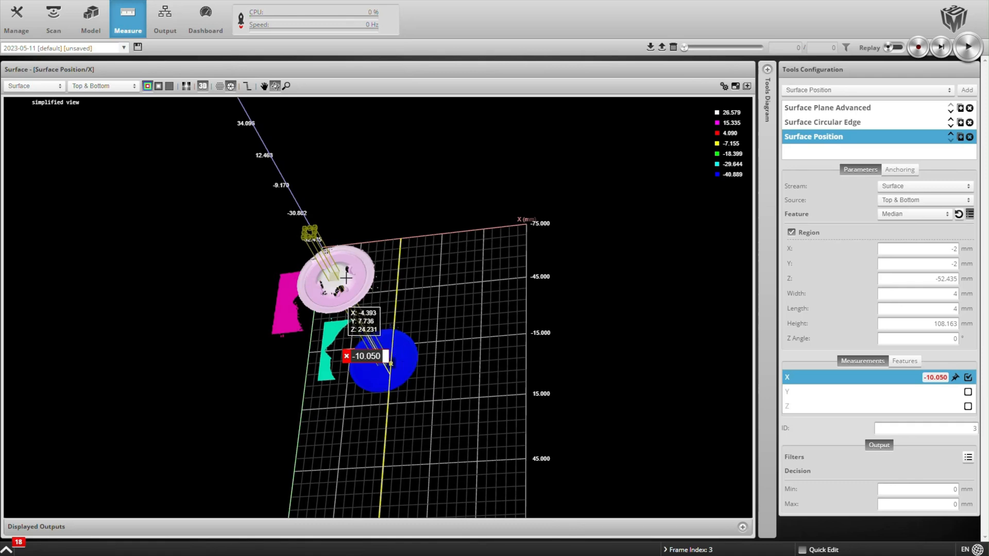
click(924, 200)
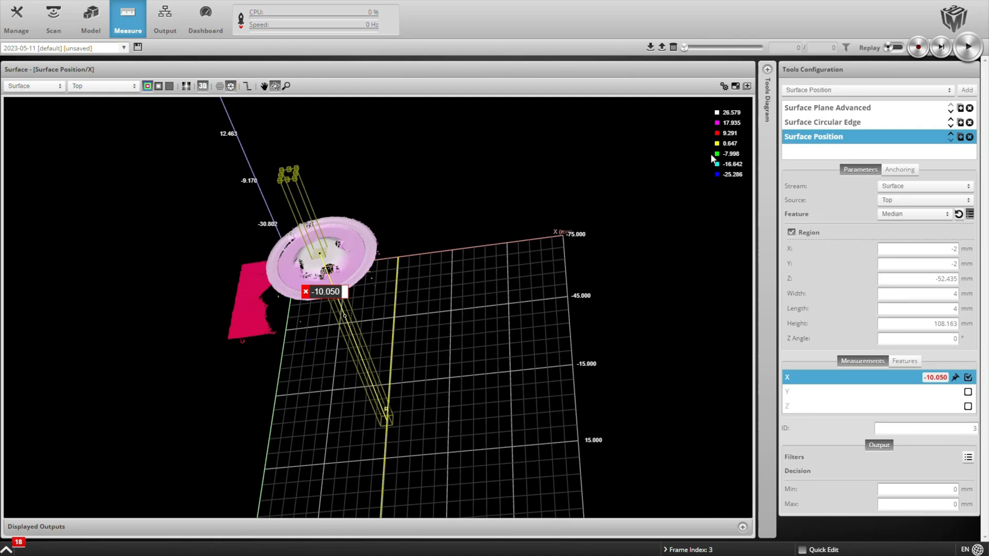
mouse_move(826, 114)
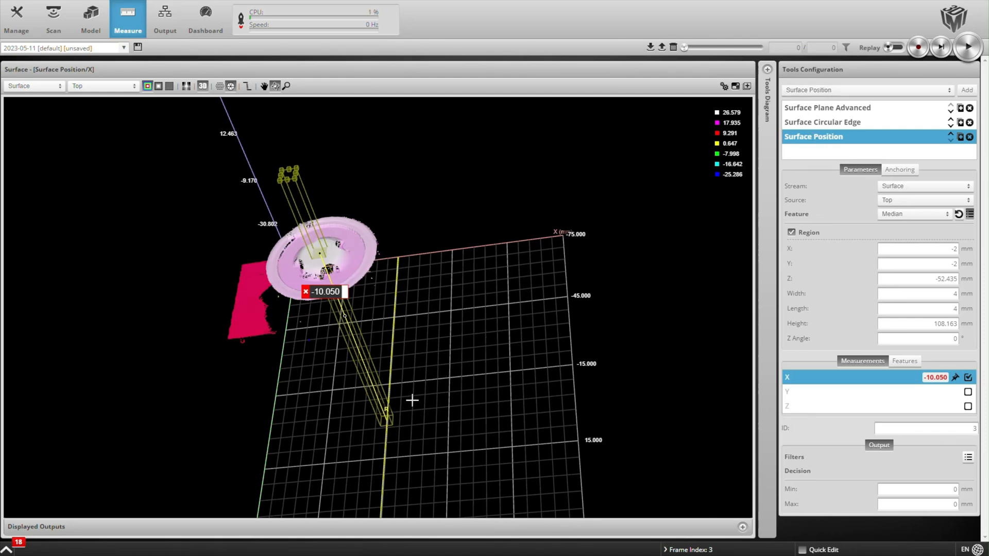
Add a Feature Dimension reporting distance from the Surface Position point to the advanced plane
click(867, 90)
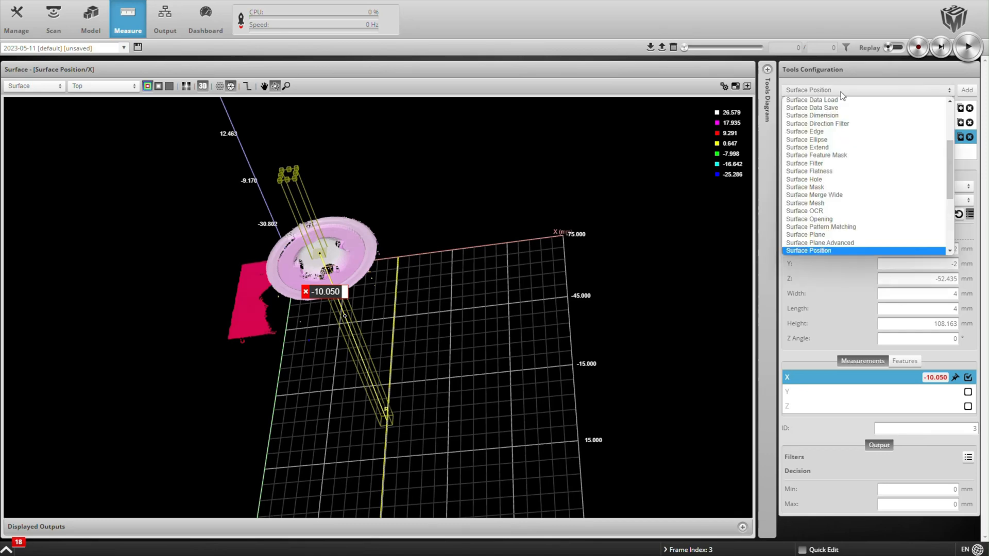
scroll(down, 3)
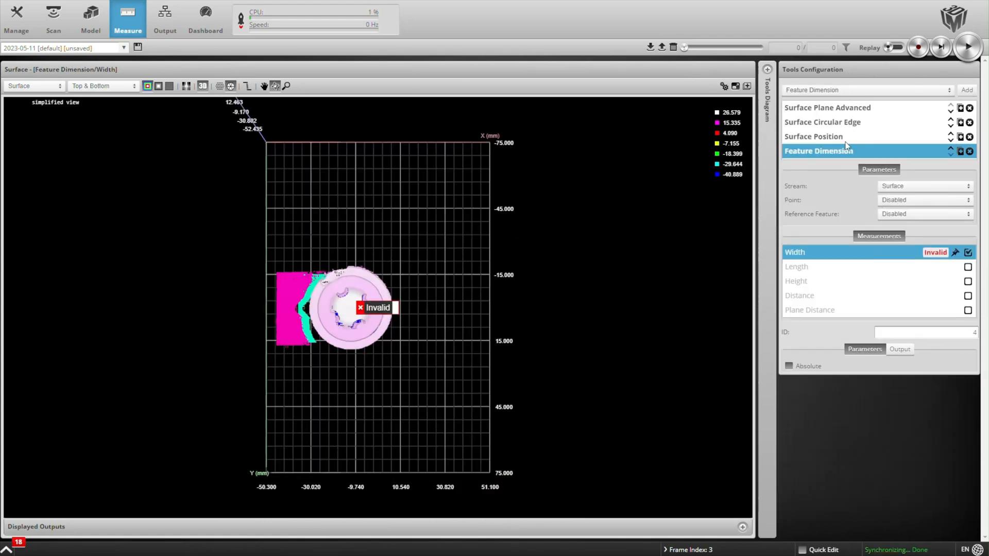
click(924, 213)
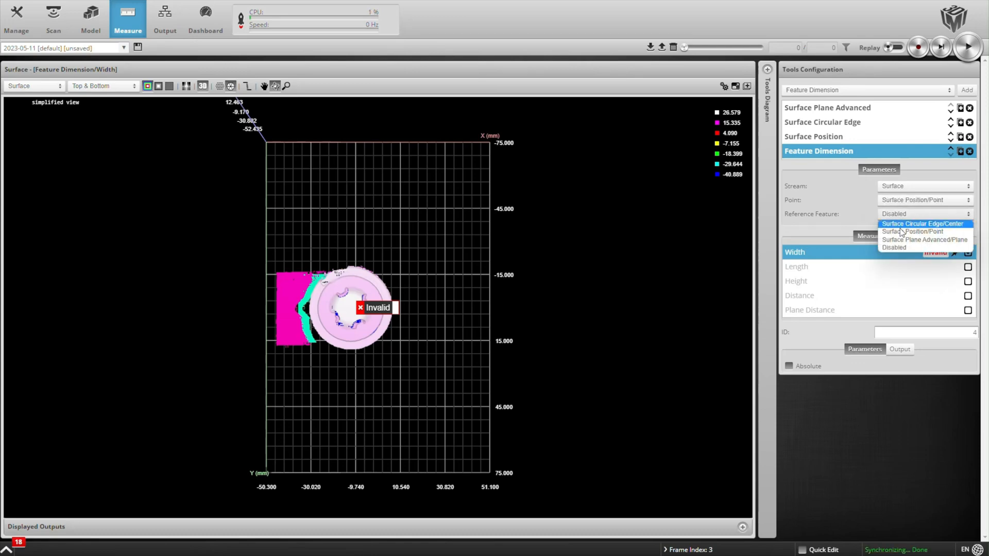
click(924, 239)
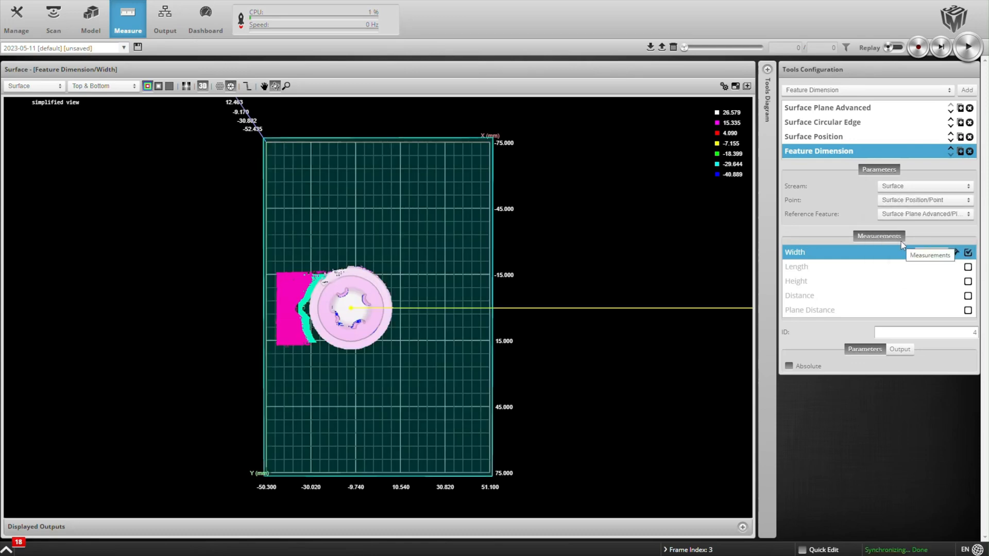
click(968, 295)
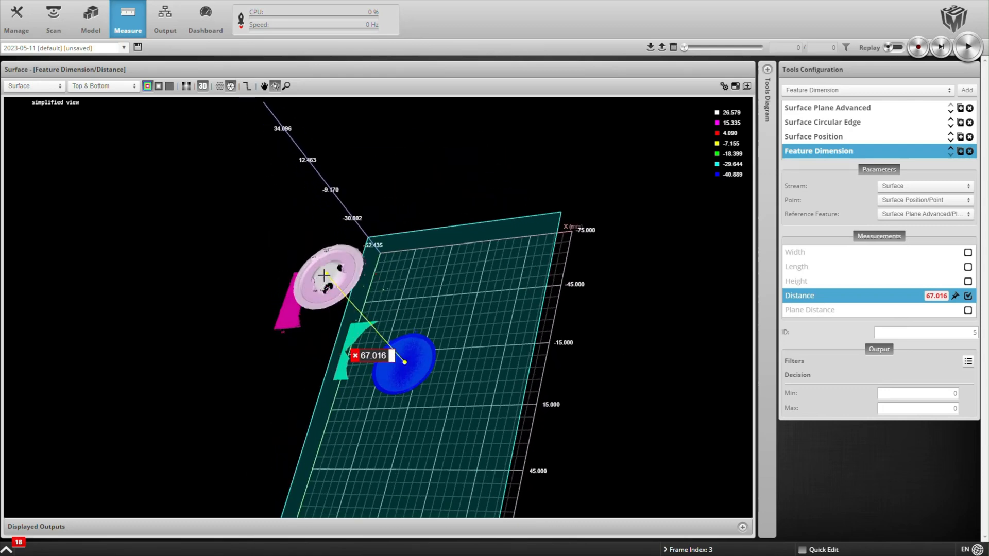
mouse_move(408, 364)
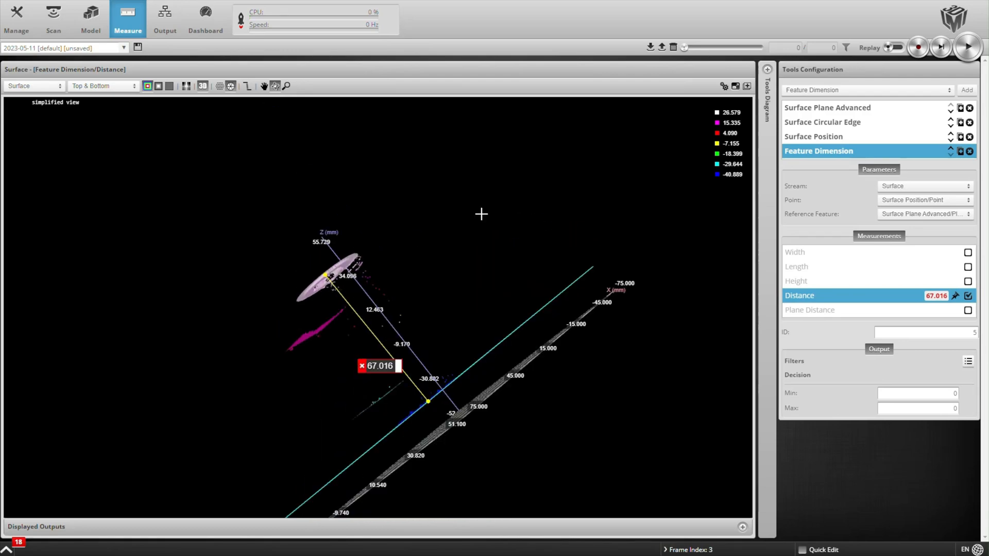
drag(481, 214, 635, 327)
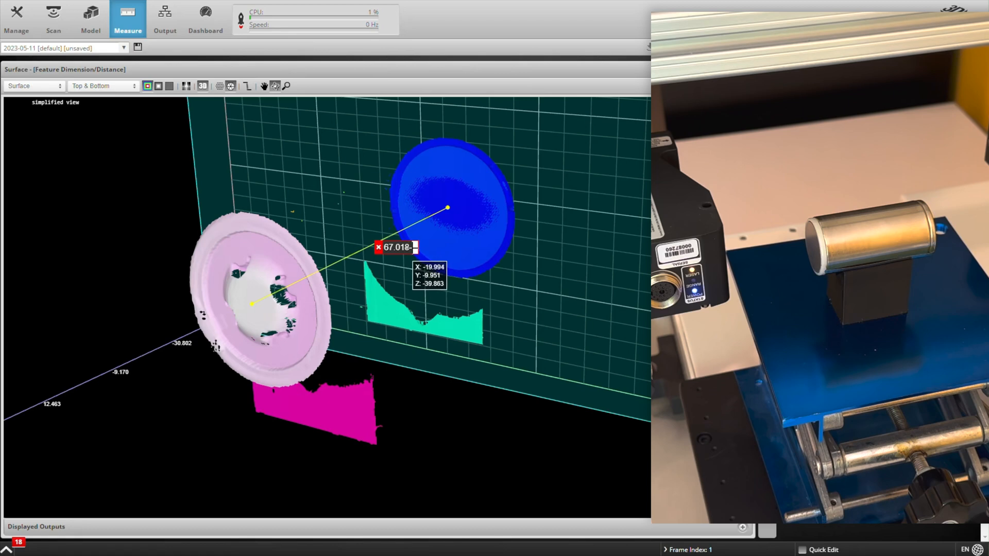
mouse_move(441, 300)
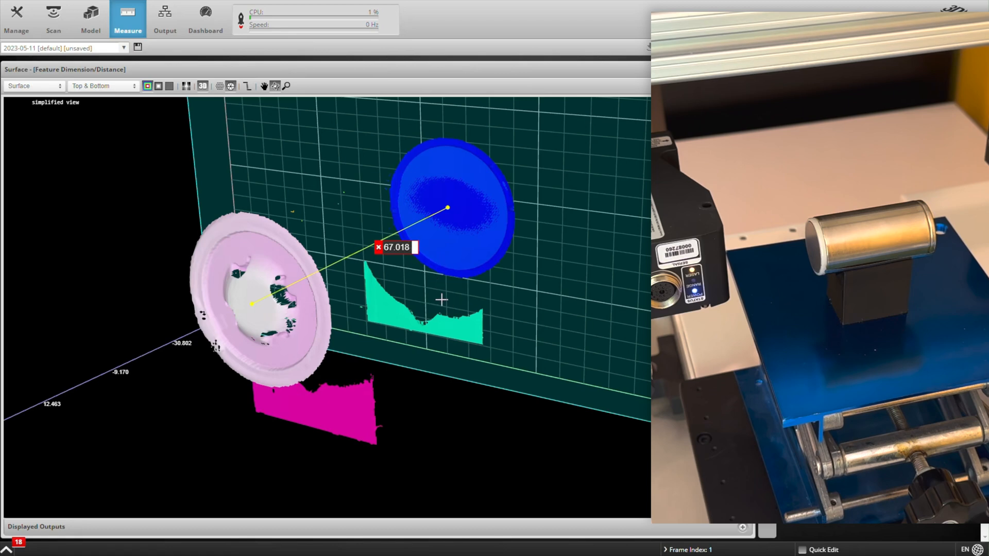